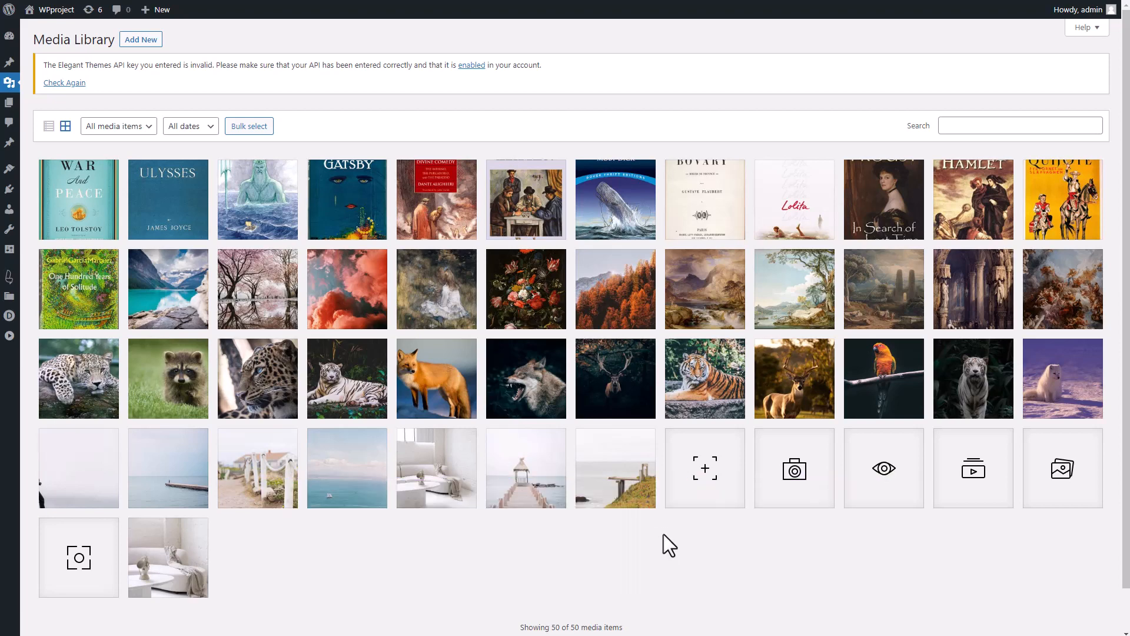
Switch the Media Library back to the thumbnail grid and browse the media items.
scroll(down, 3)
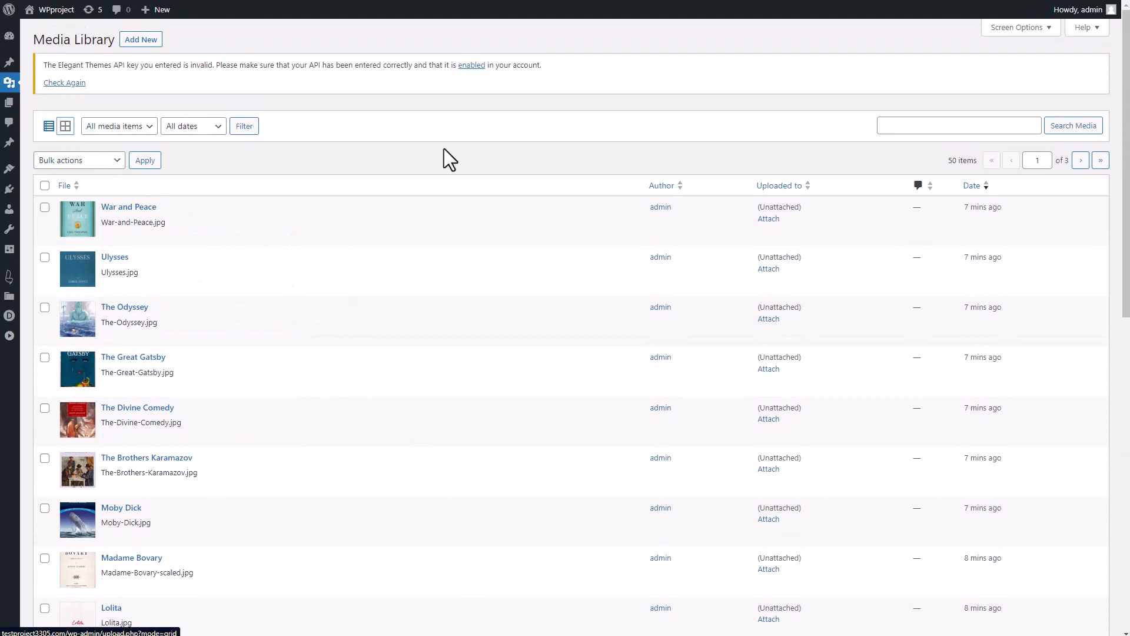
click(65, 125)
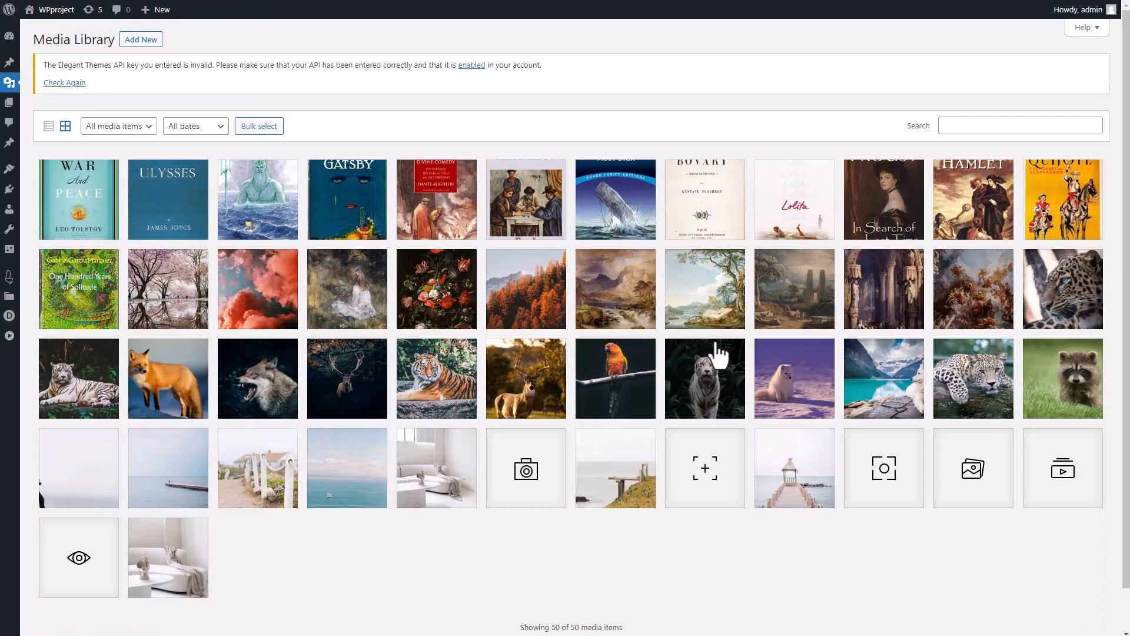
mouse_move(677, 138)
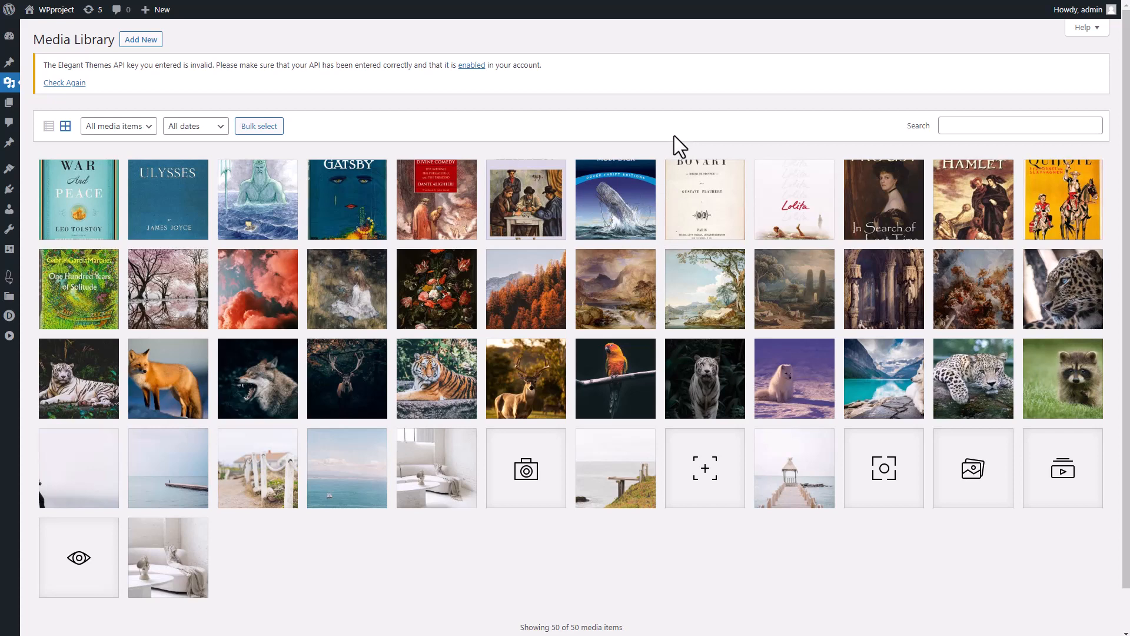
mouse_move(611, 214)
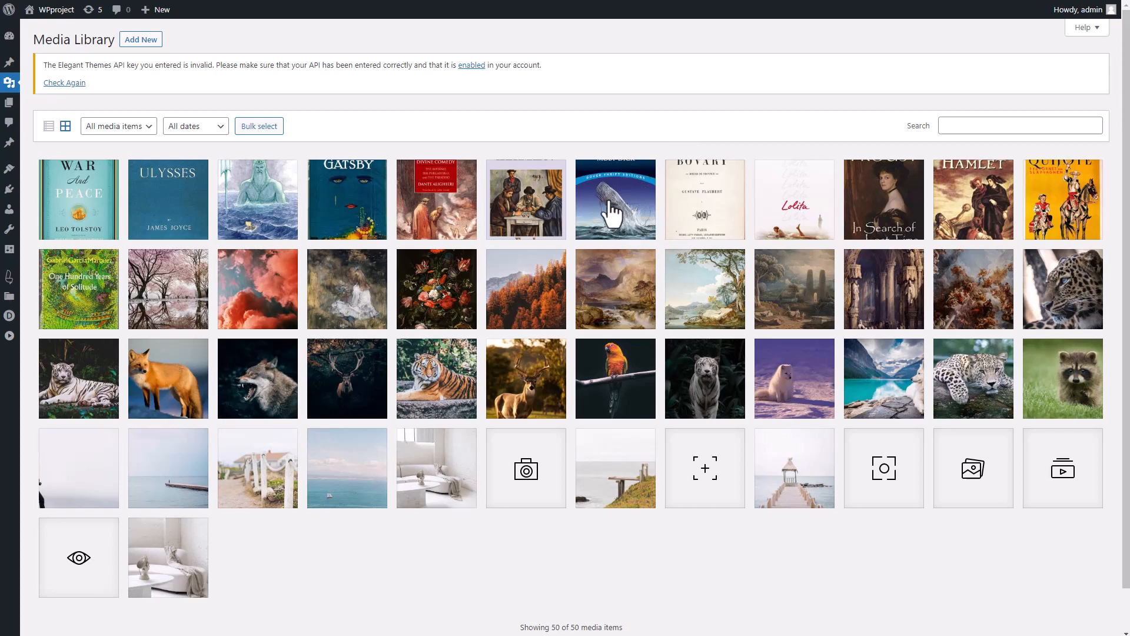
mouse_move(700, 260)
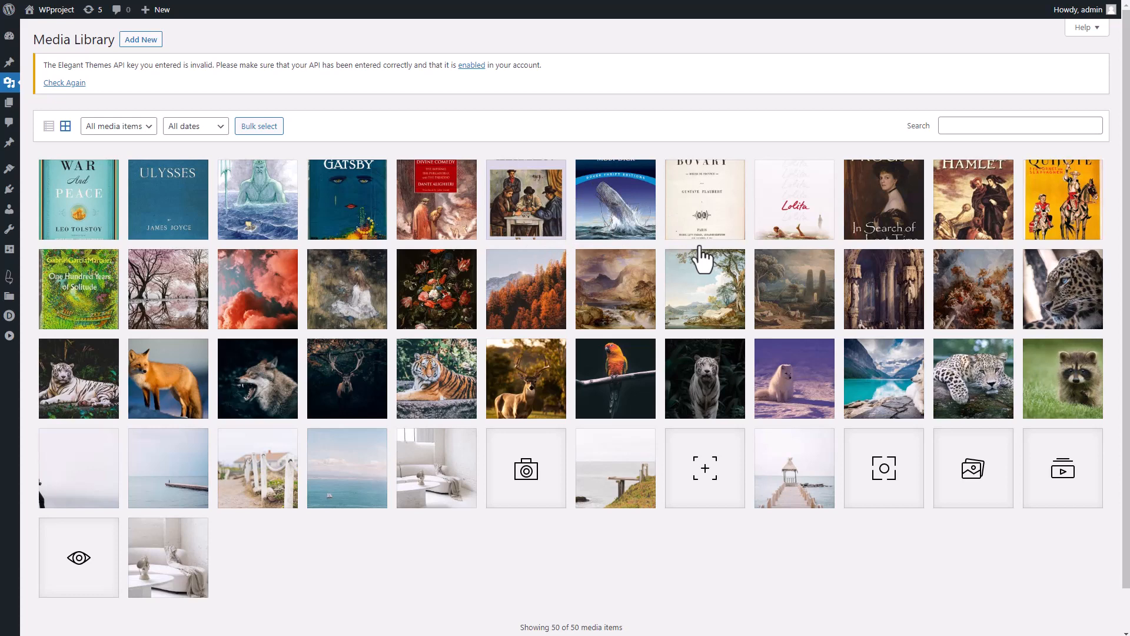
mouse_move(544, 475)
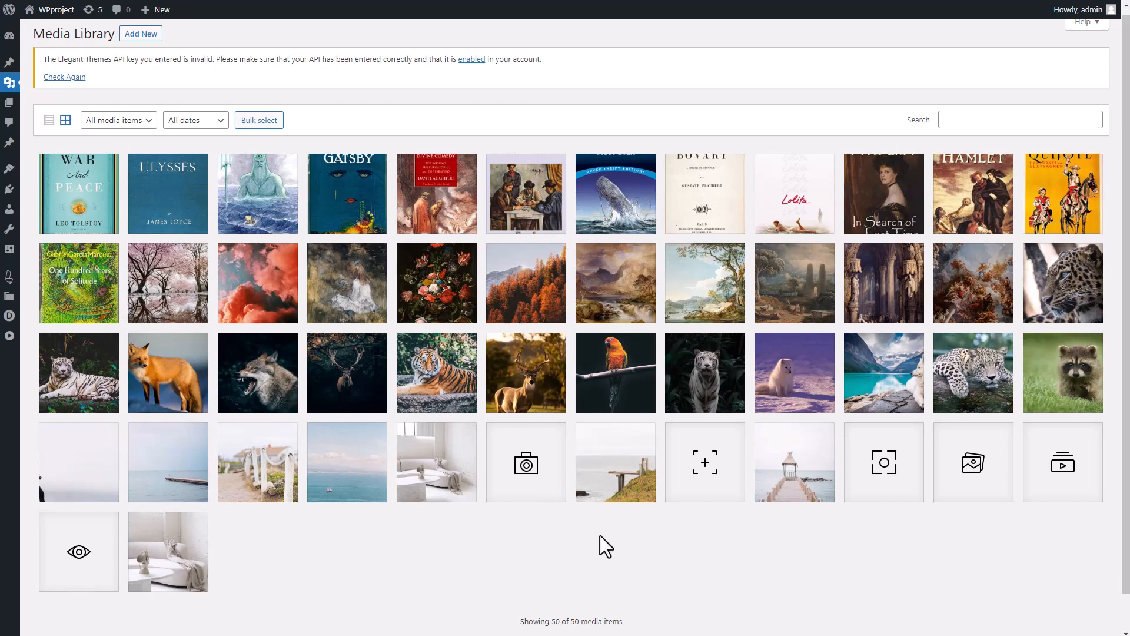
scroll(down, 3)
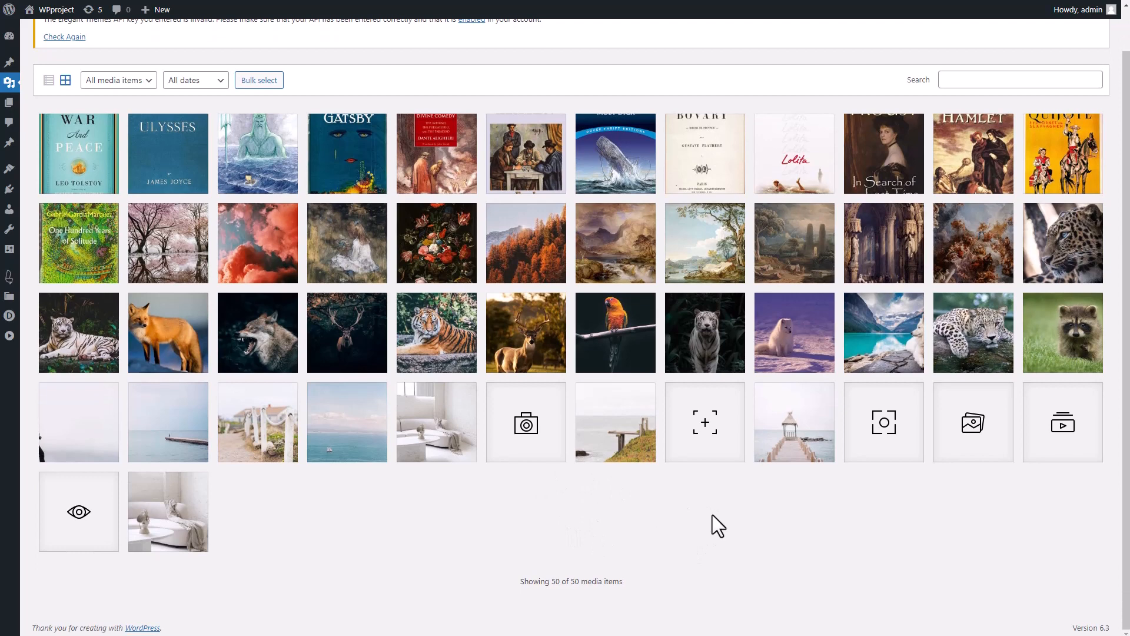
mouse_move(585, 524)
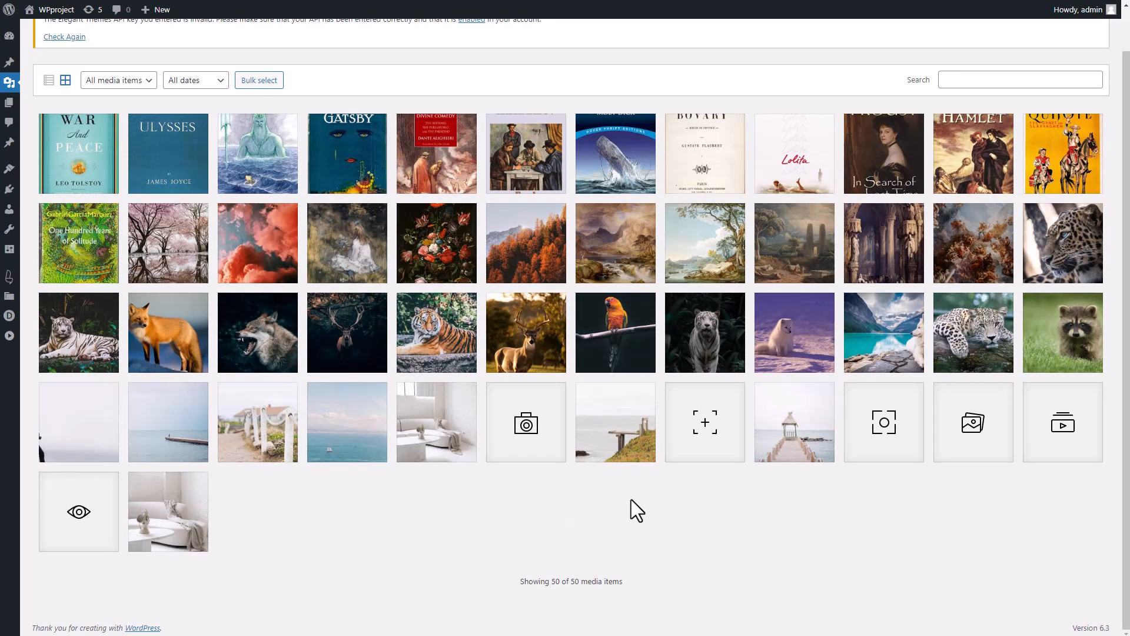
mouse_move(629, 501)
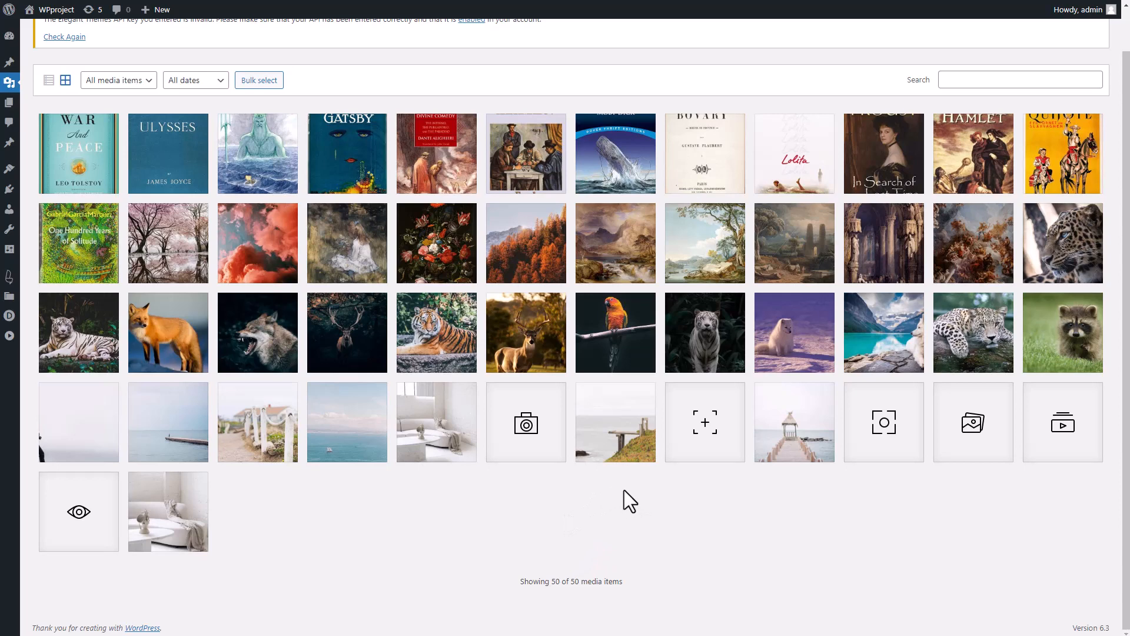
mouse_move(662, 441)
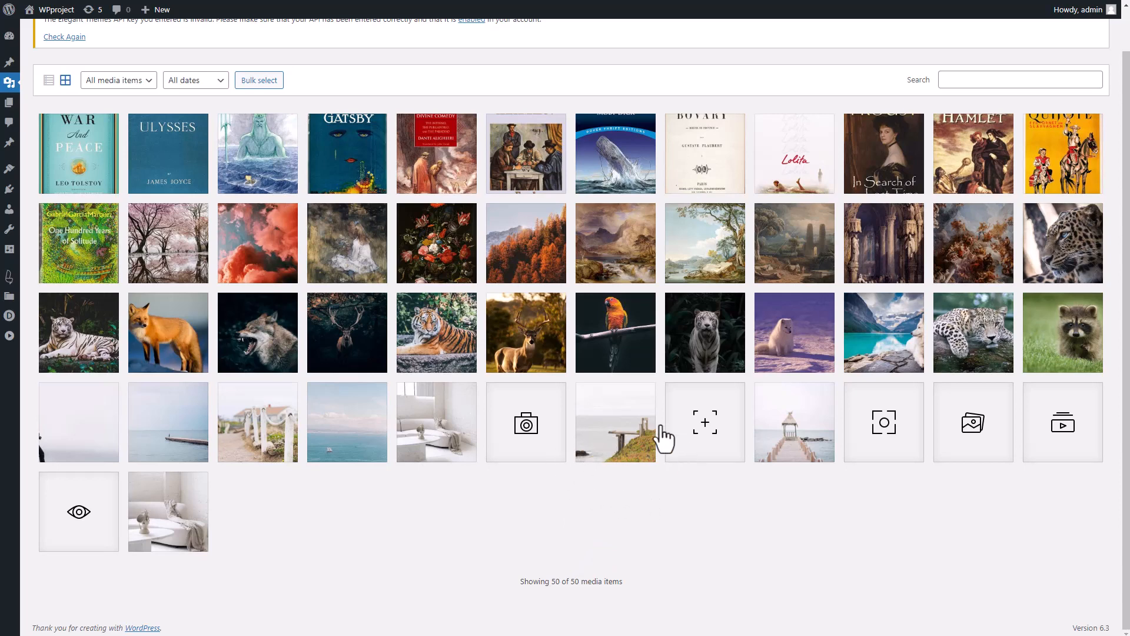
mouse_move(671, 449)
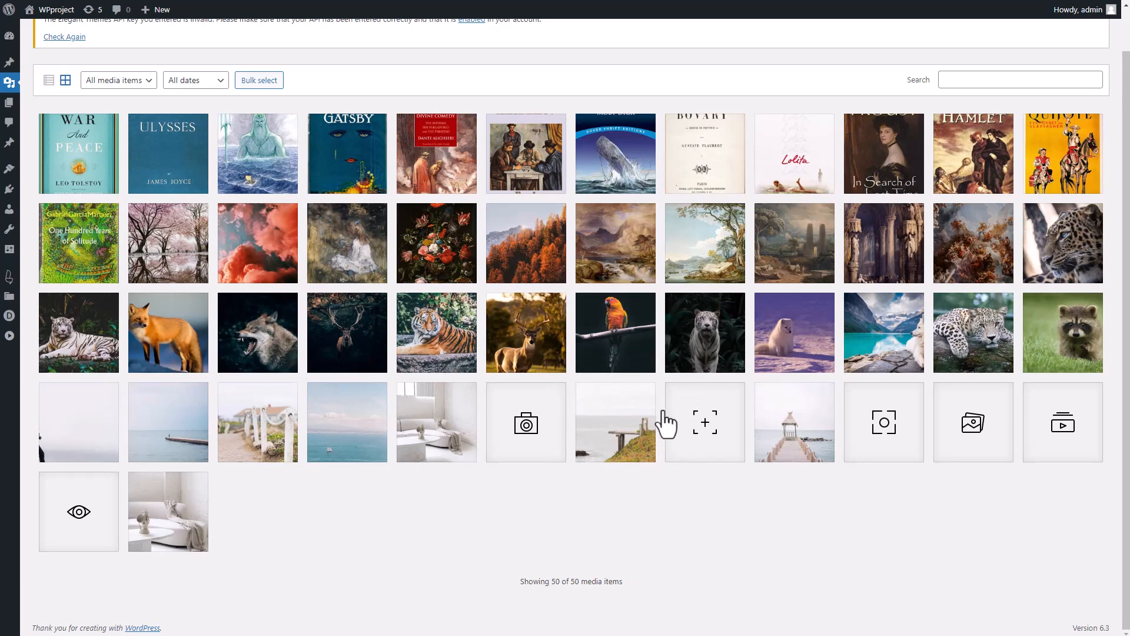
mouse_move(619, 411)
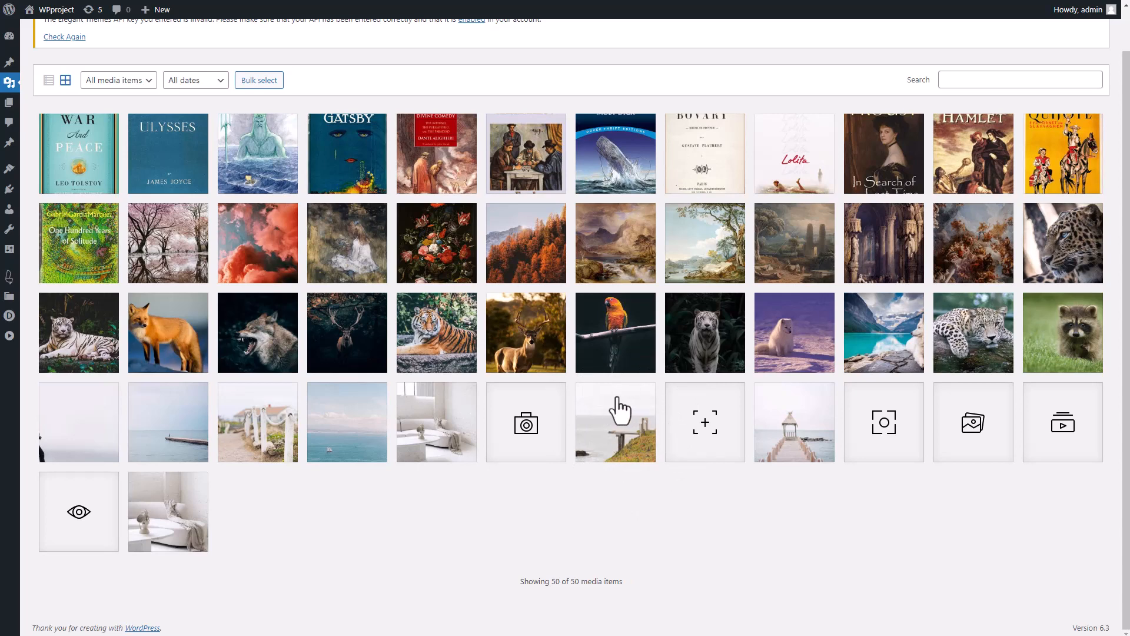
mouse_move(589, 434)
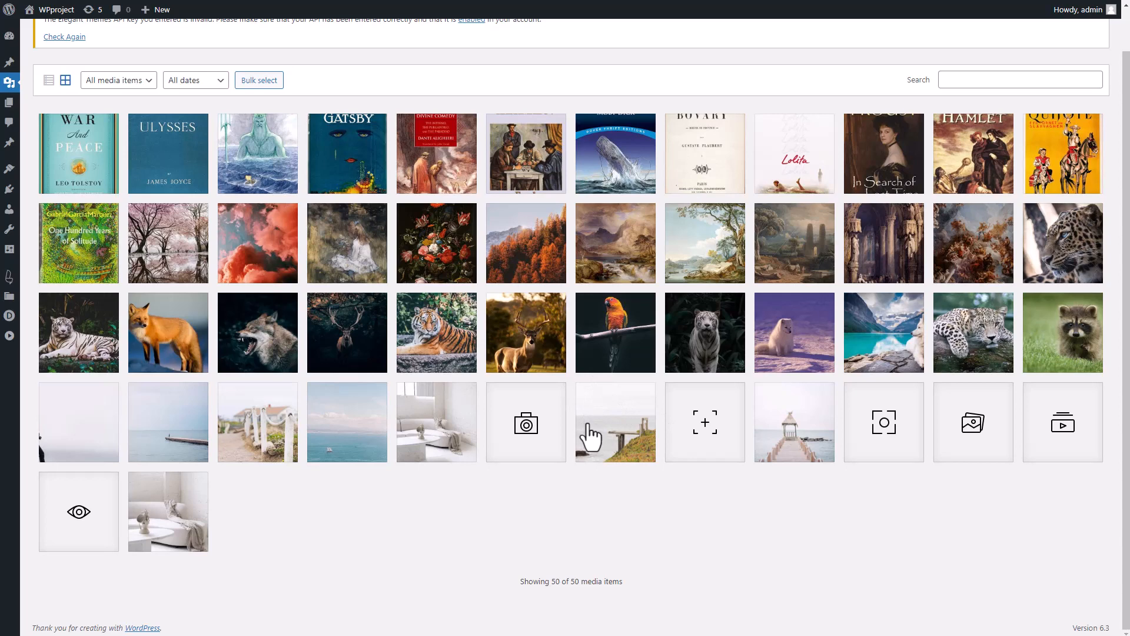
mouse_move(649, 404)
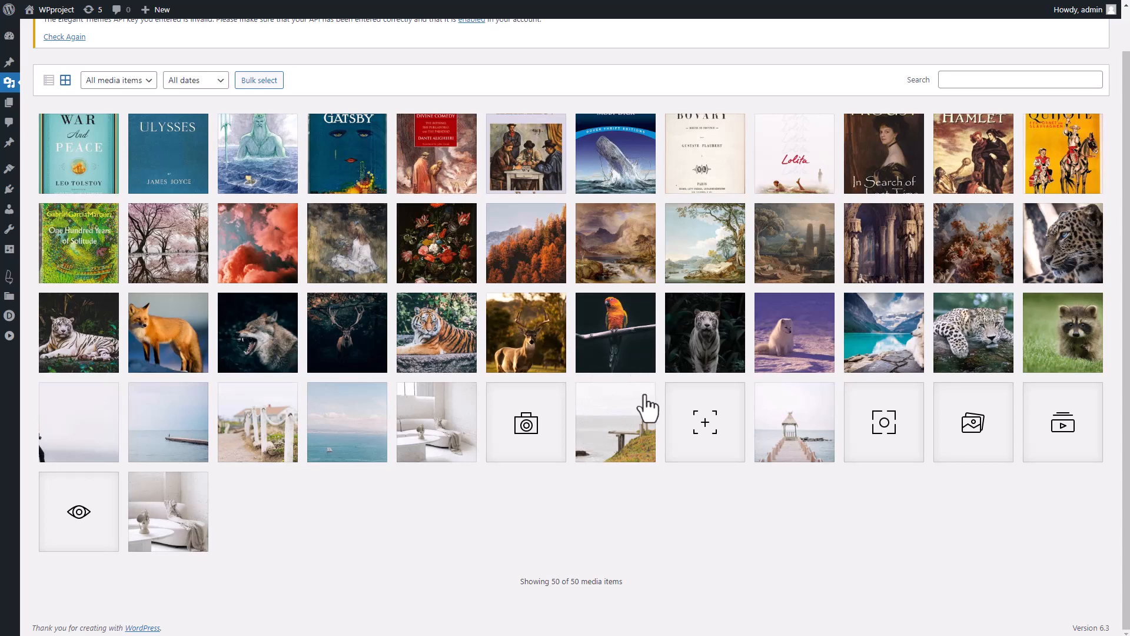
mouse_move(622, 429)
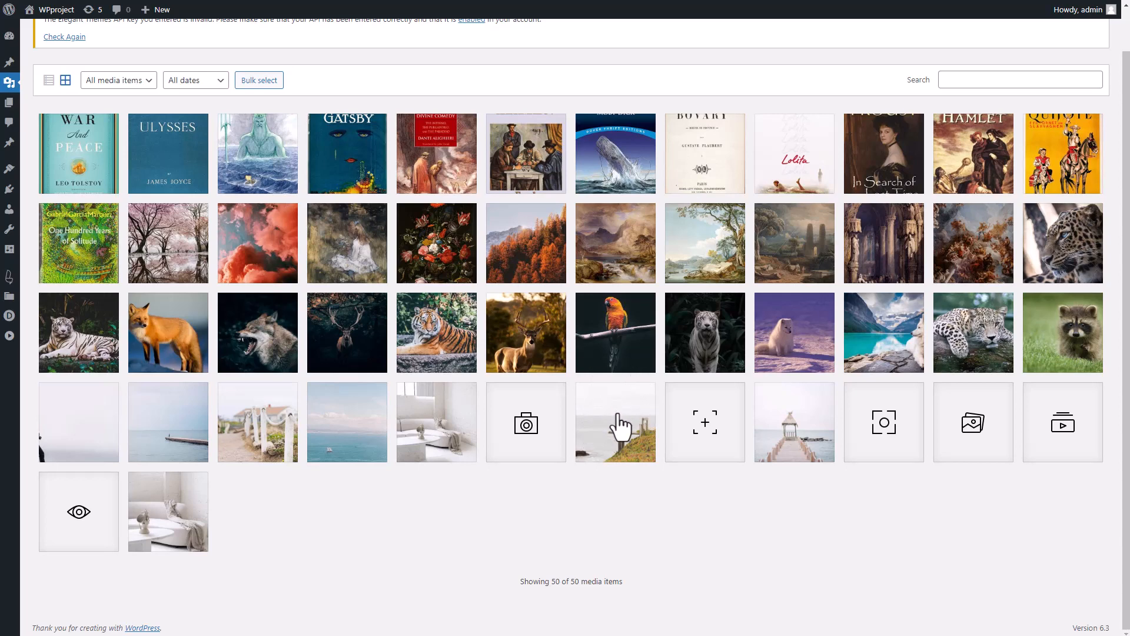
scroll(up, 3)
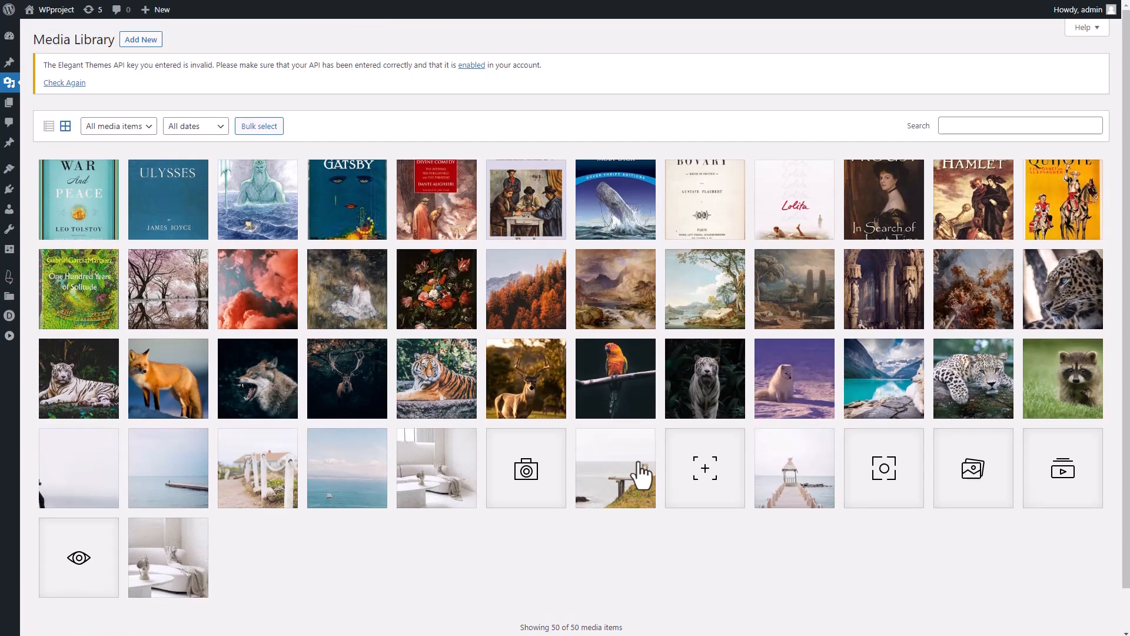
mouse_move(713, 552)
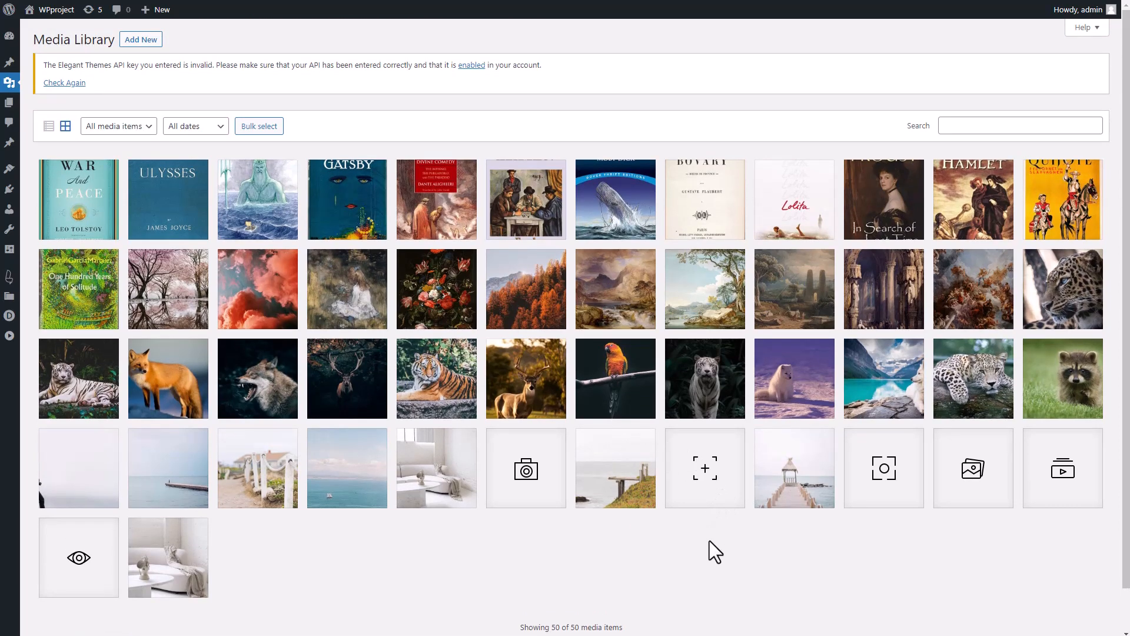
mouse_move(739, 548)
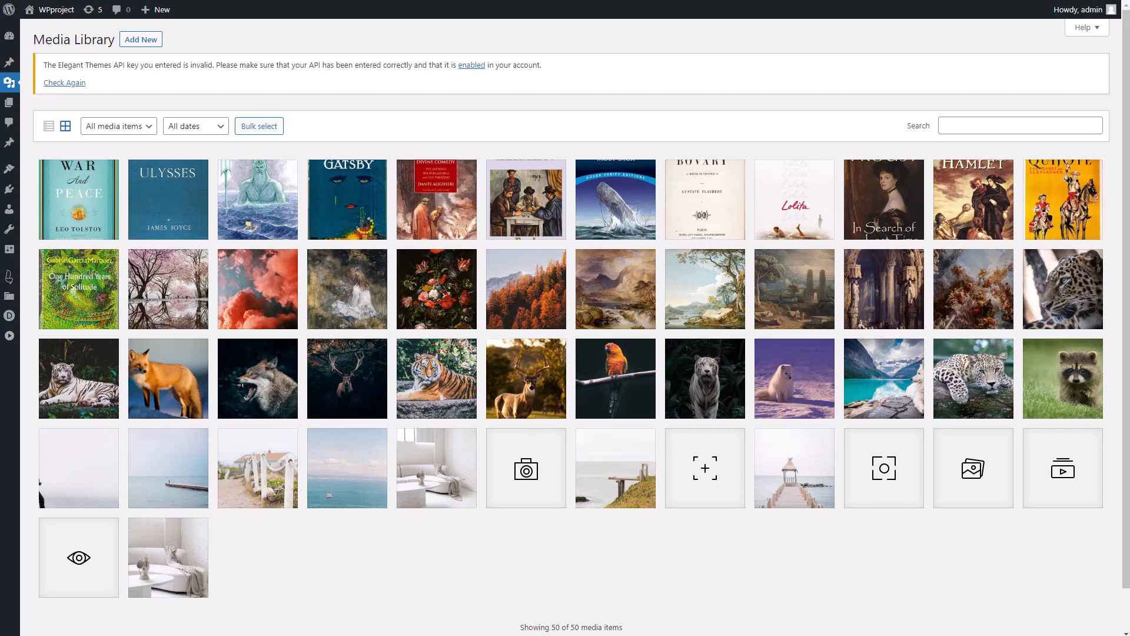
click(94, 135)
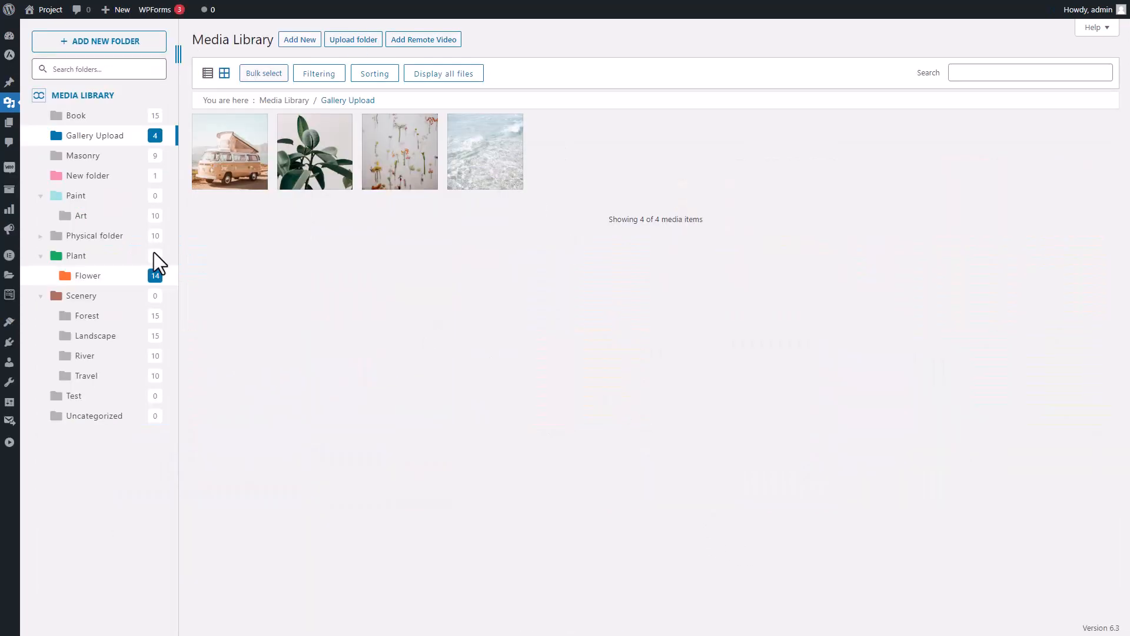
mouse_move(741, 462)
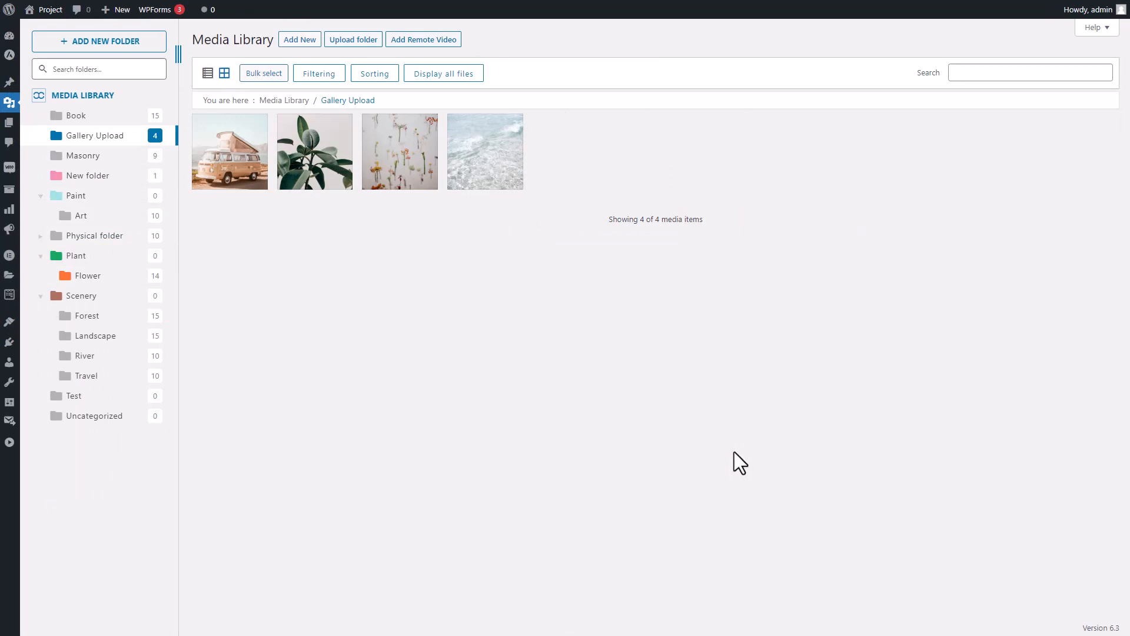
mouse_move(198, 473)
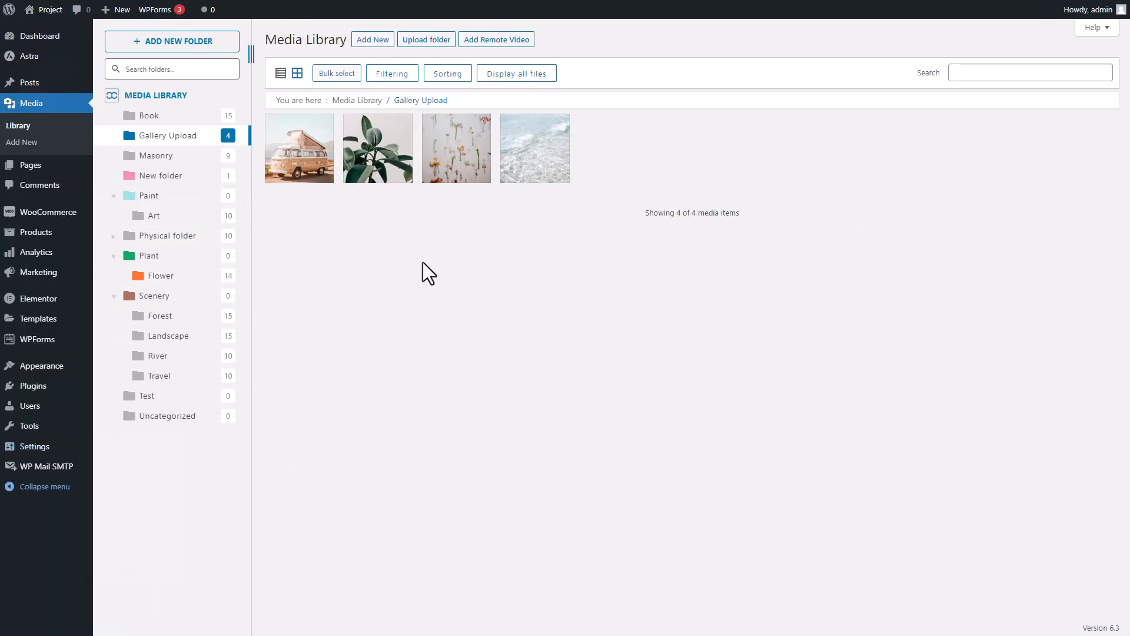
View the Book folder images, then create '1 Physical Folder' and open it.
click(43, 486)
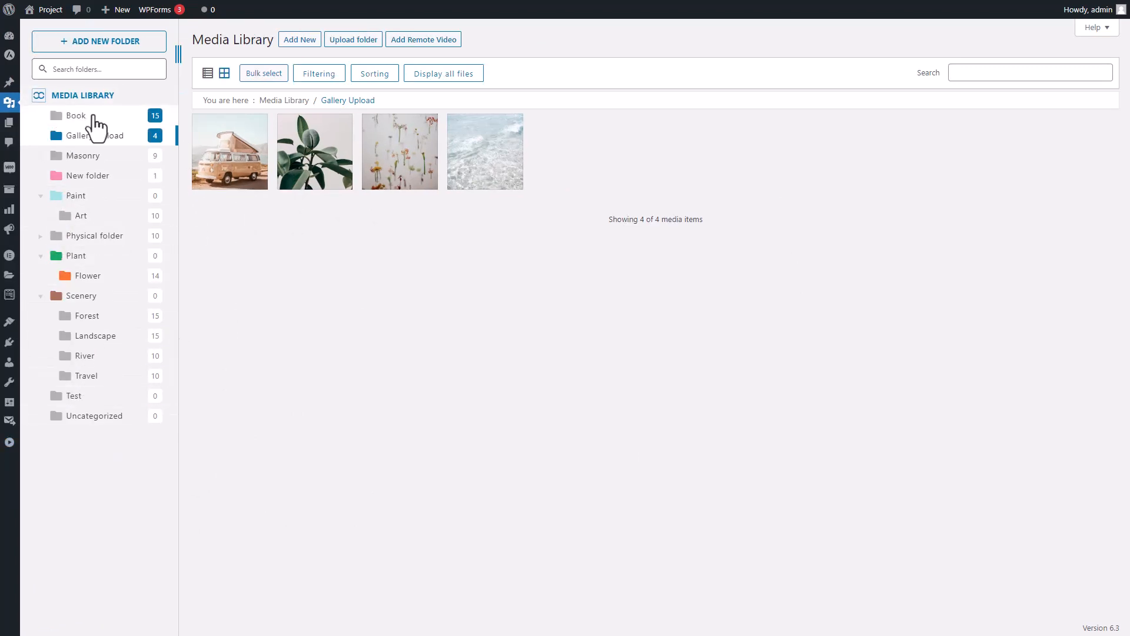
click(77, 115)
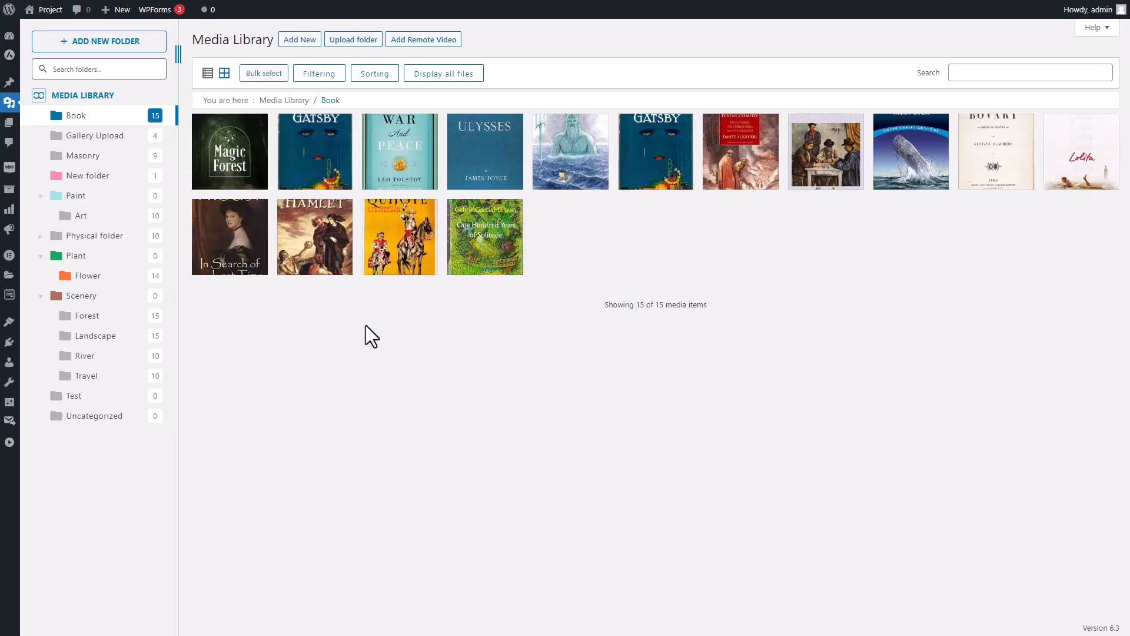
mouse_move(314, 350)
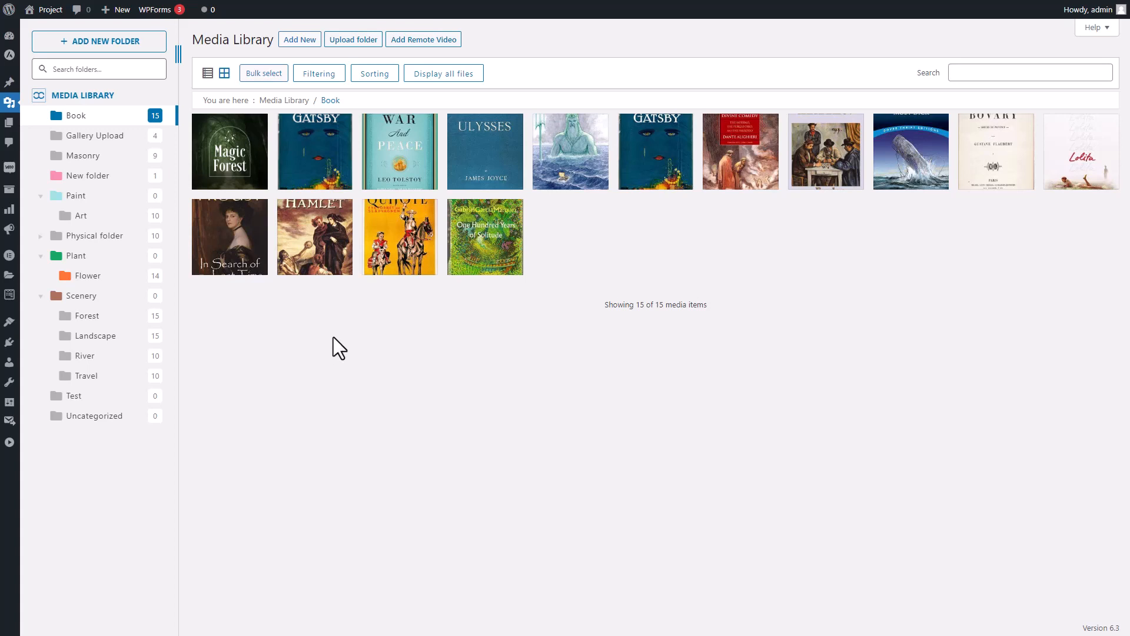
mouse_move(353, 349)
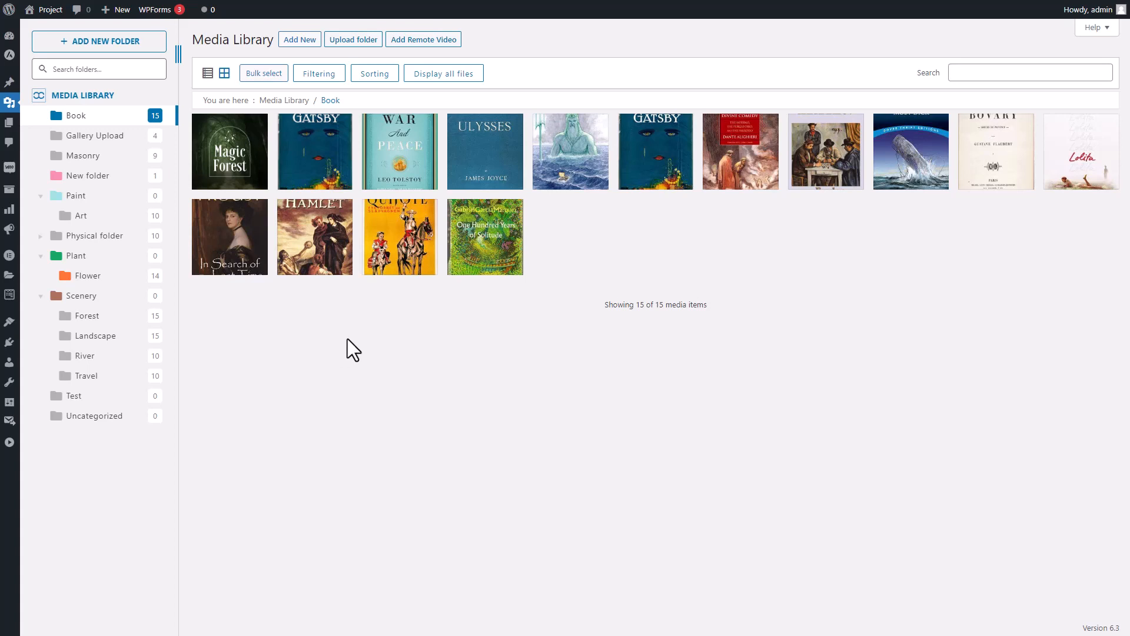
mouse_move(382, 367)
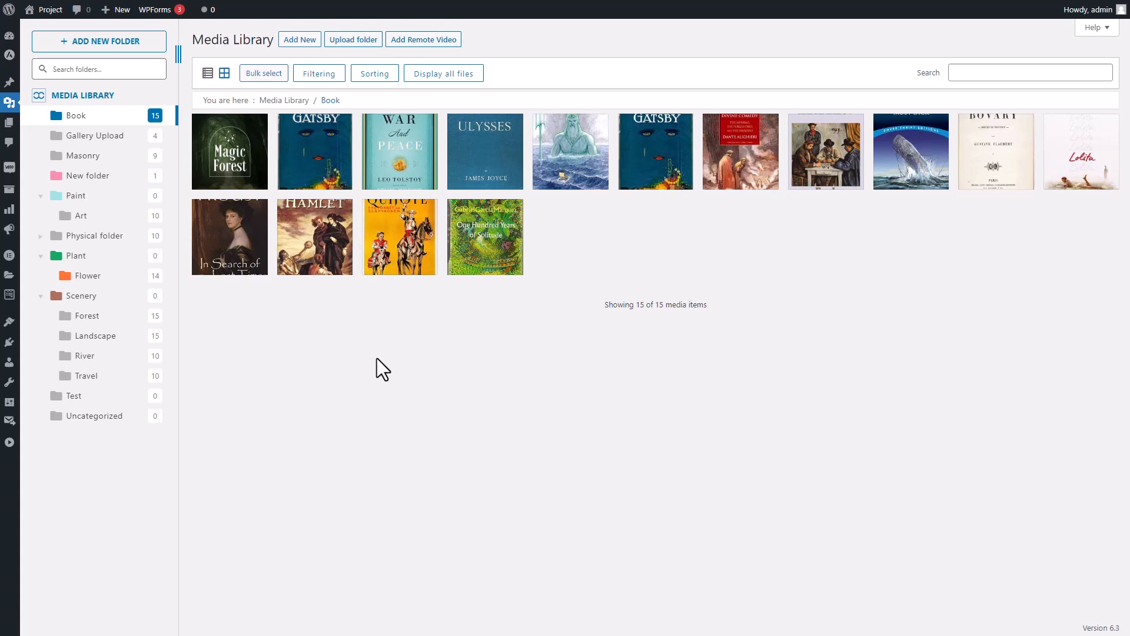
mouse_move(671, 436)
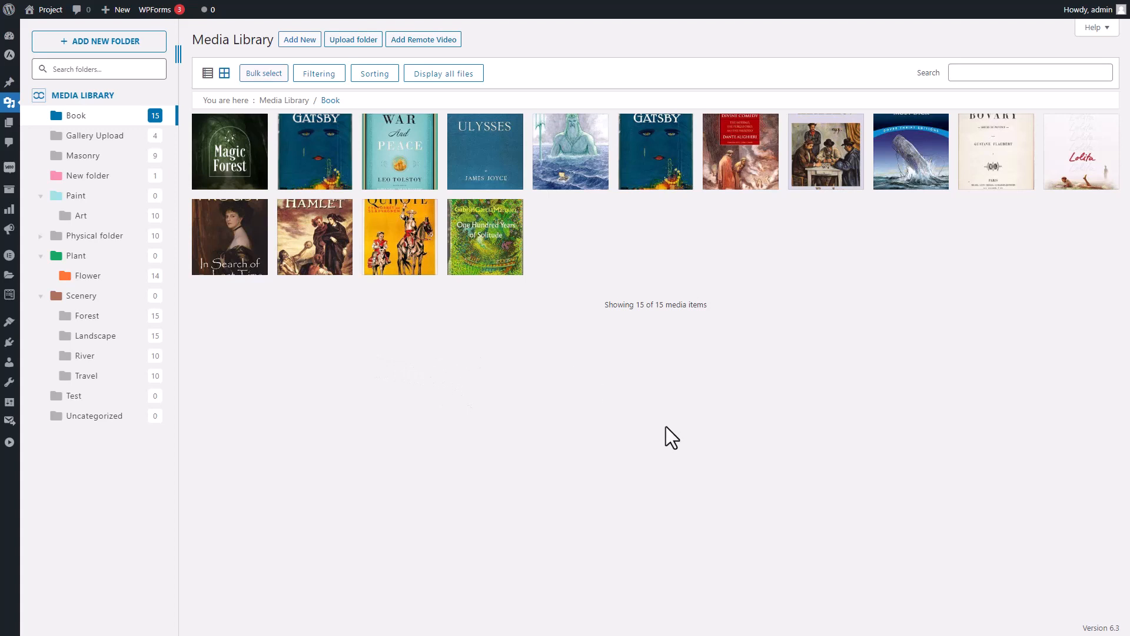
mouse_move(722, 438)
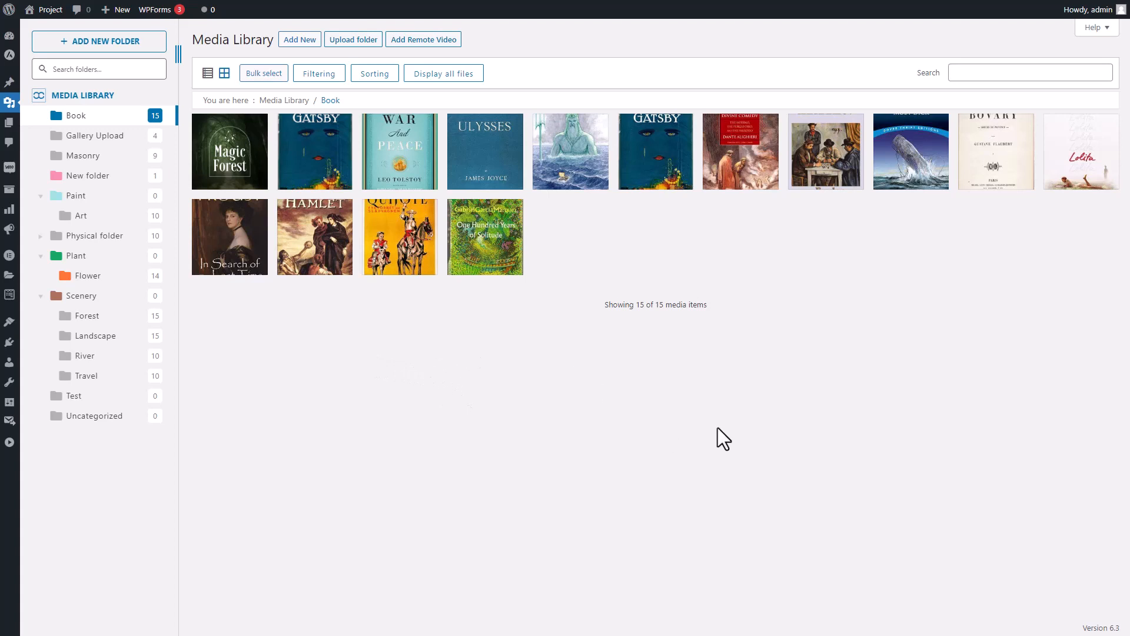
mouse_move(703, 417)
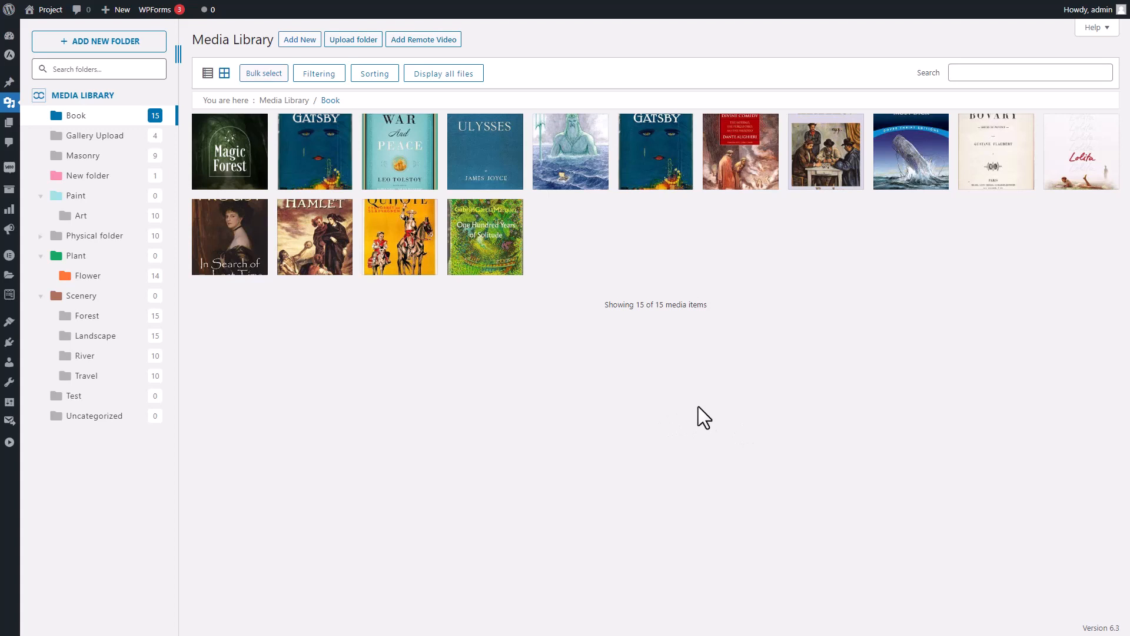
mouse_move(690, 425)
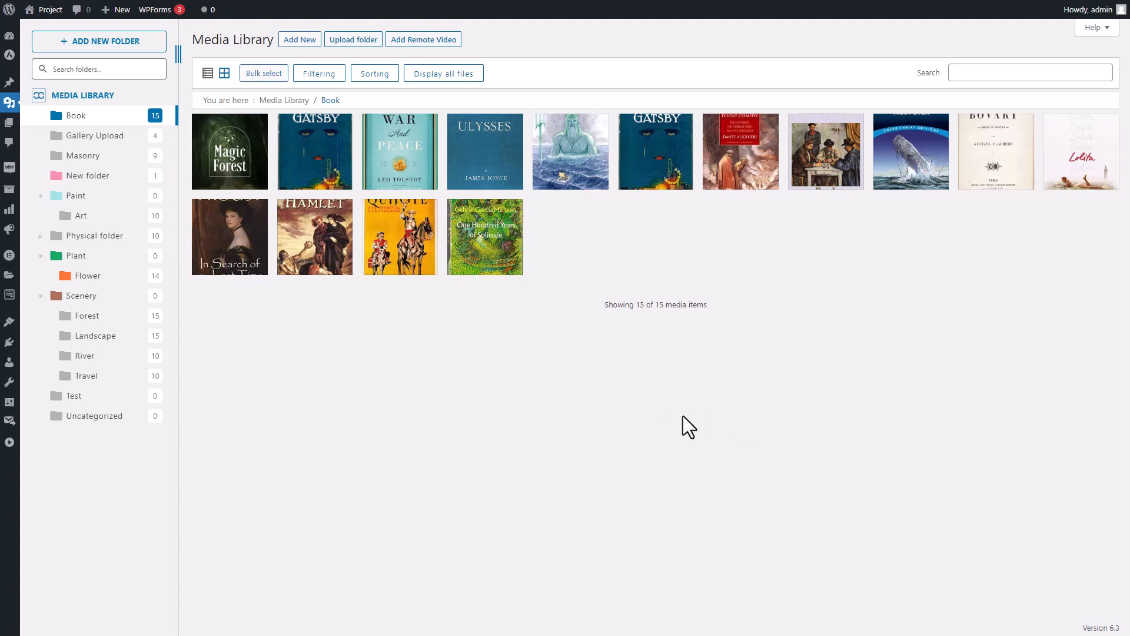
mouse_move(772, 418)
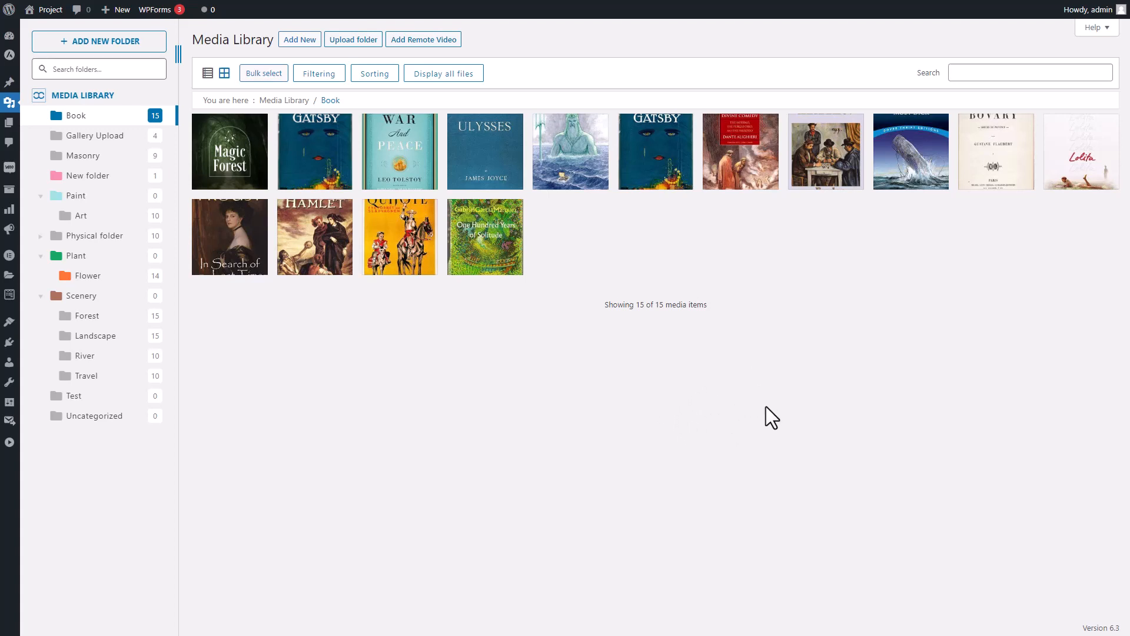
mouse_move(762, 391)
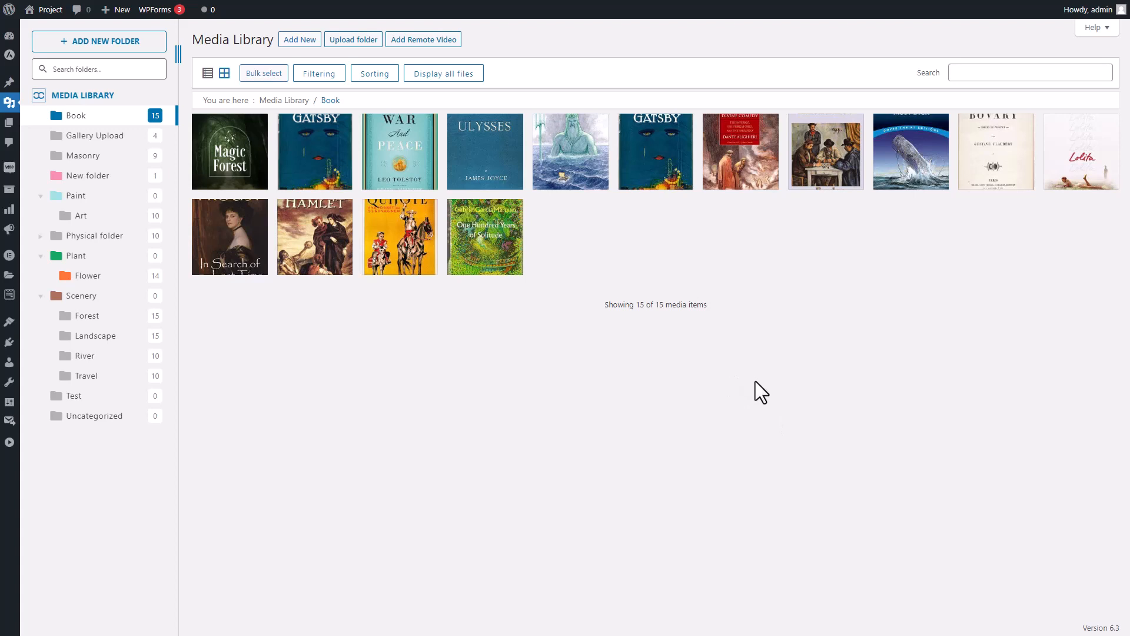
mouse_move(733, 410)
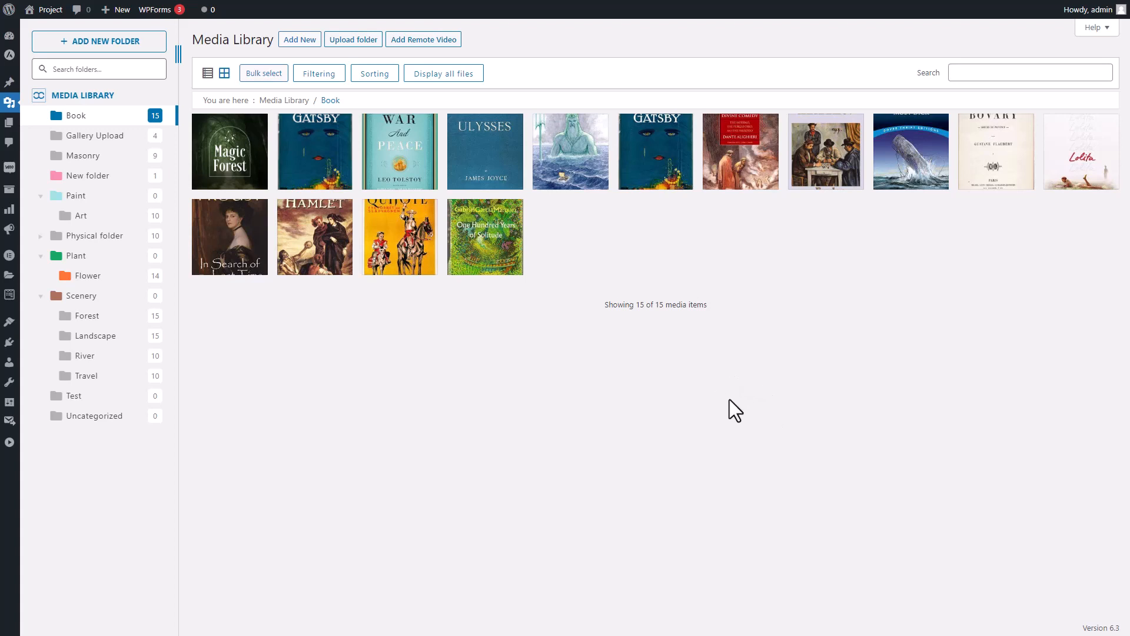
mouse_move(732, 401)
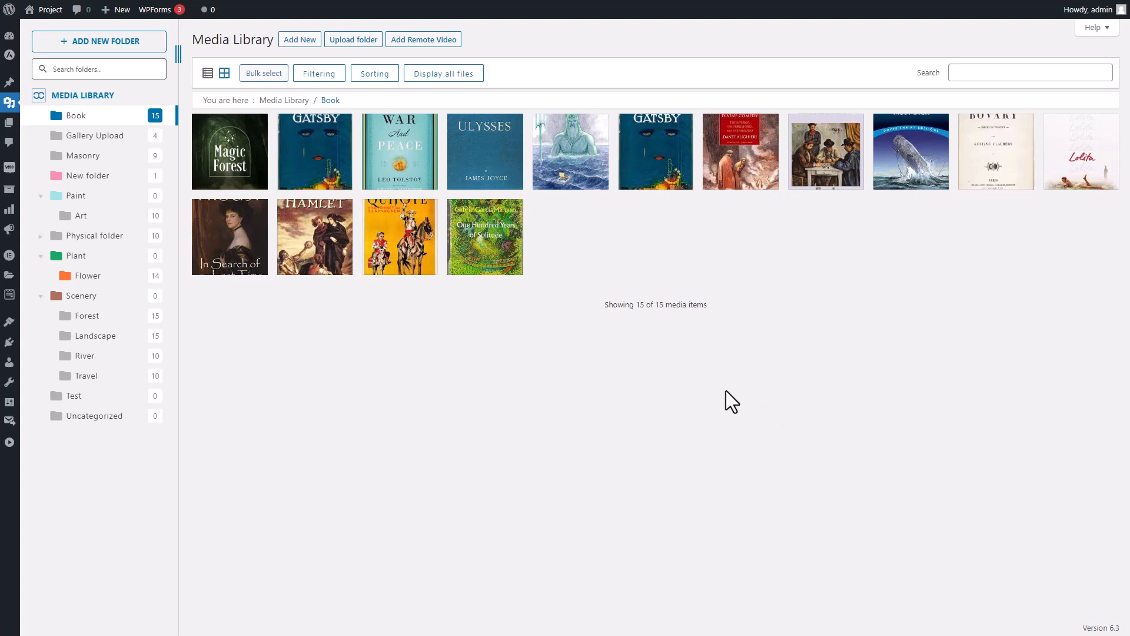
mouse_move(755, 397)
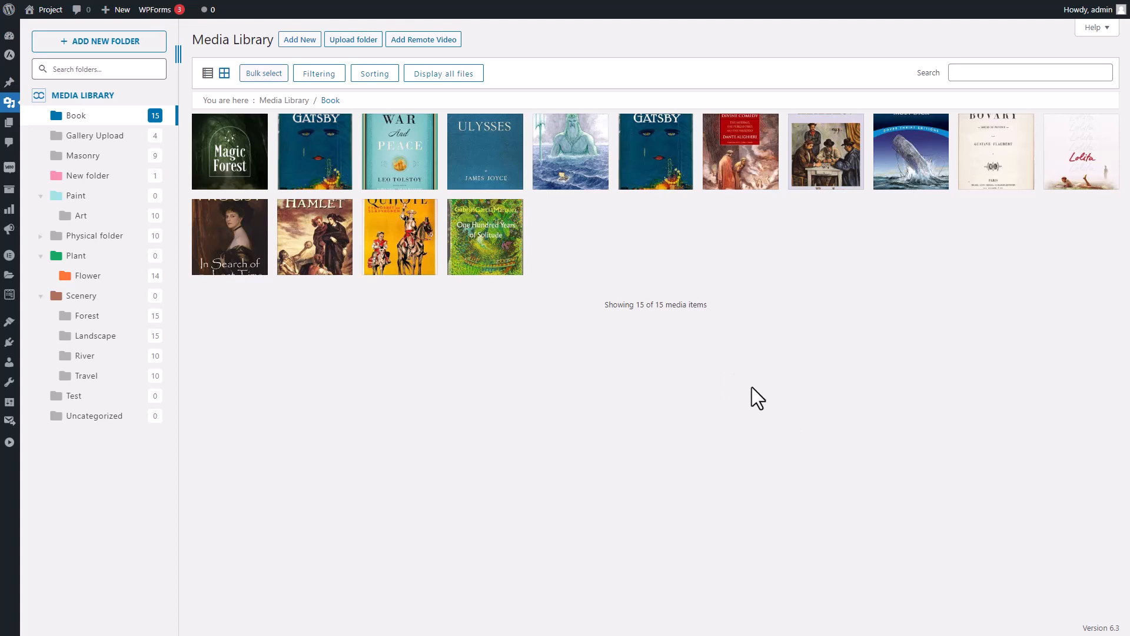
mouse_move(761, 404)
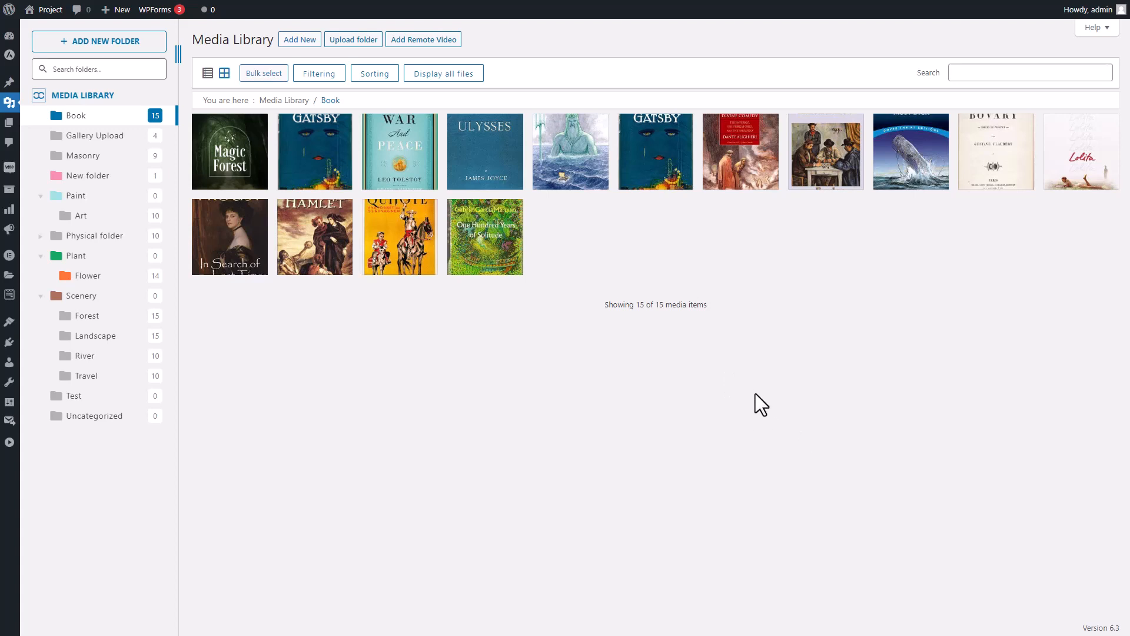
mouse_move(735, 391)
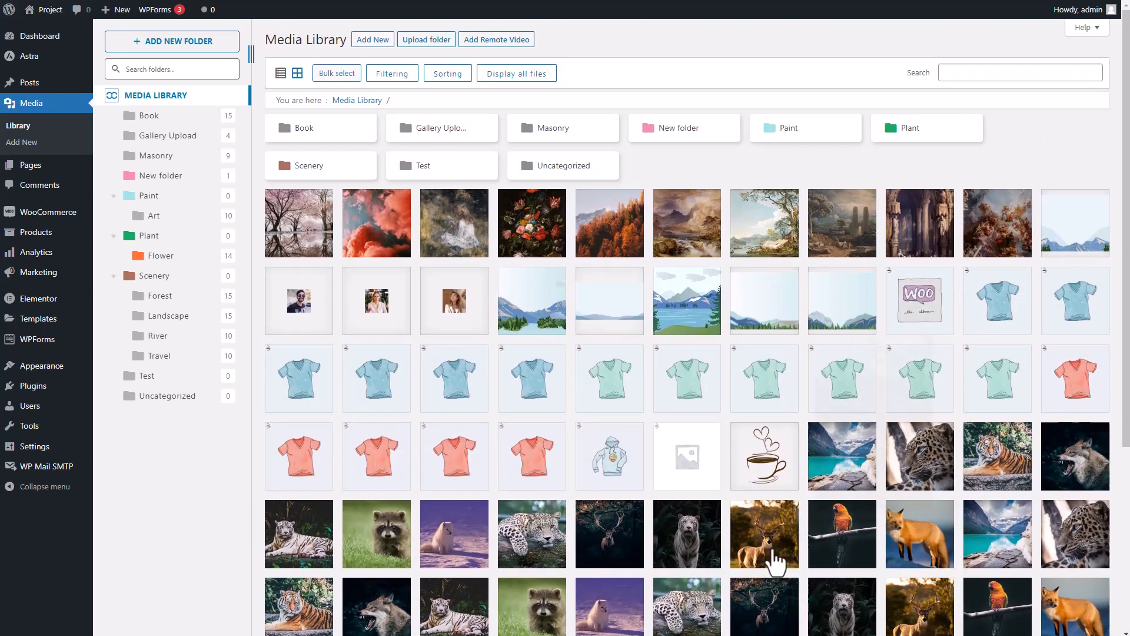
mouse_move(212, 505)
text(1 Physical Folder)
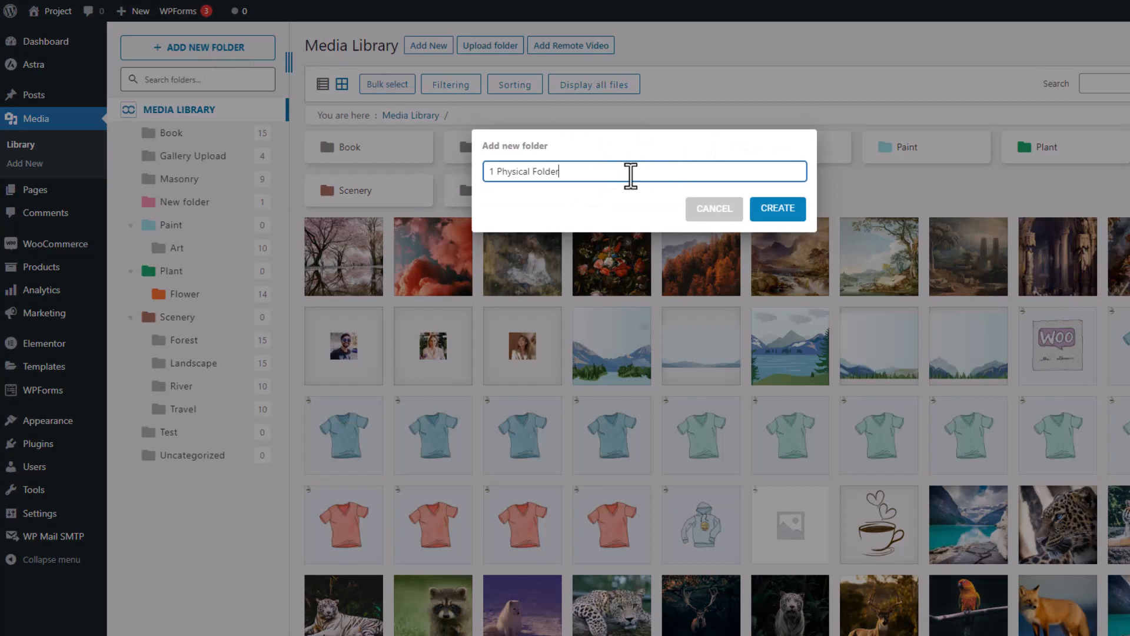
click(777, 208)
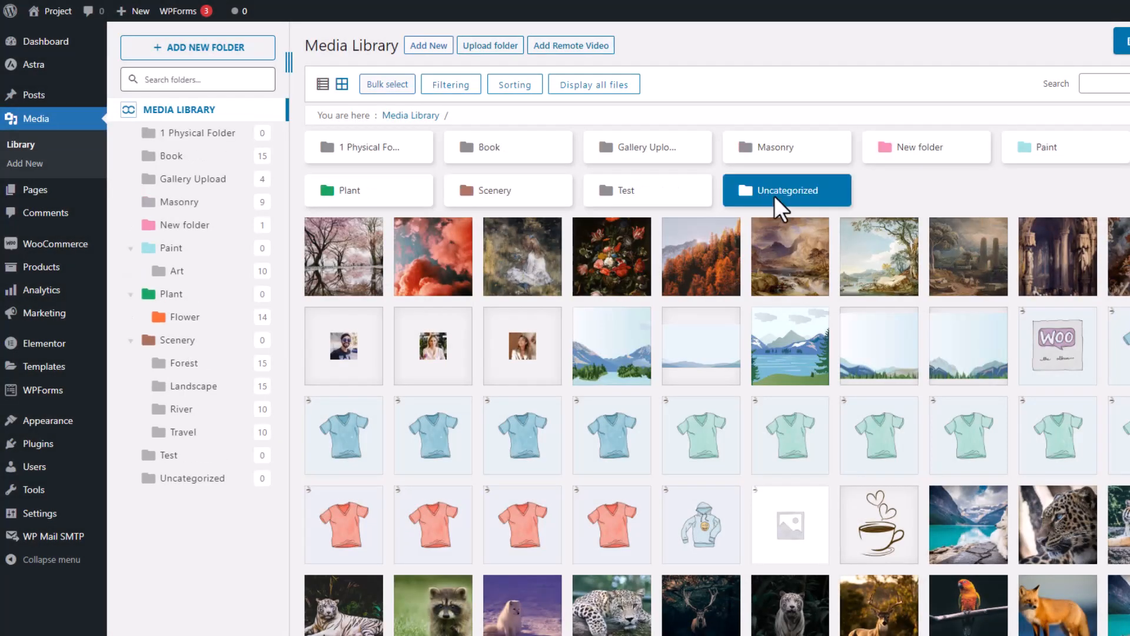
click(199, 133)
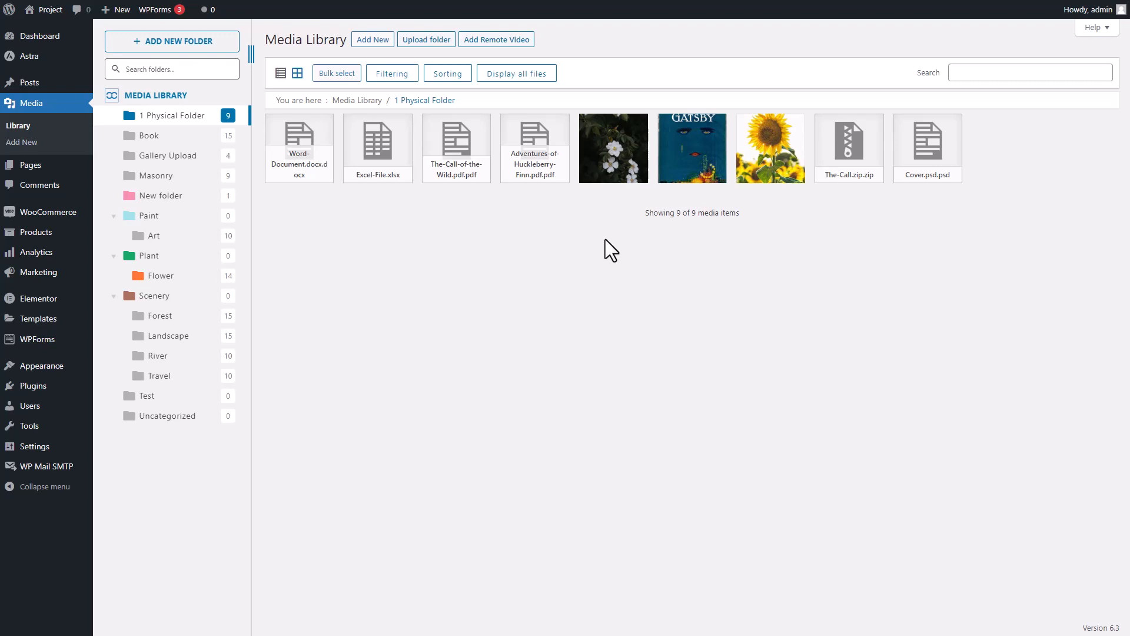
mouse_move(832, 220)
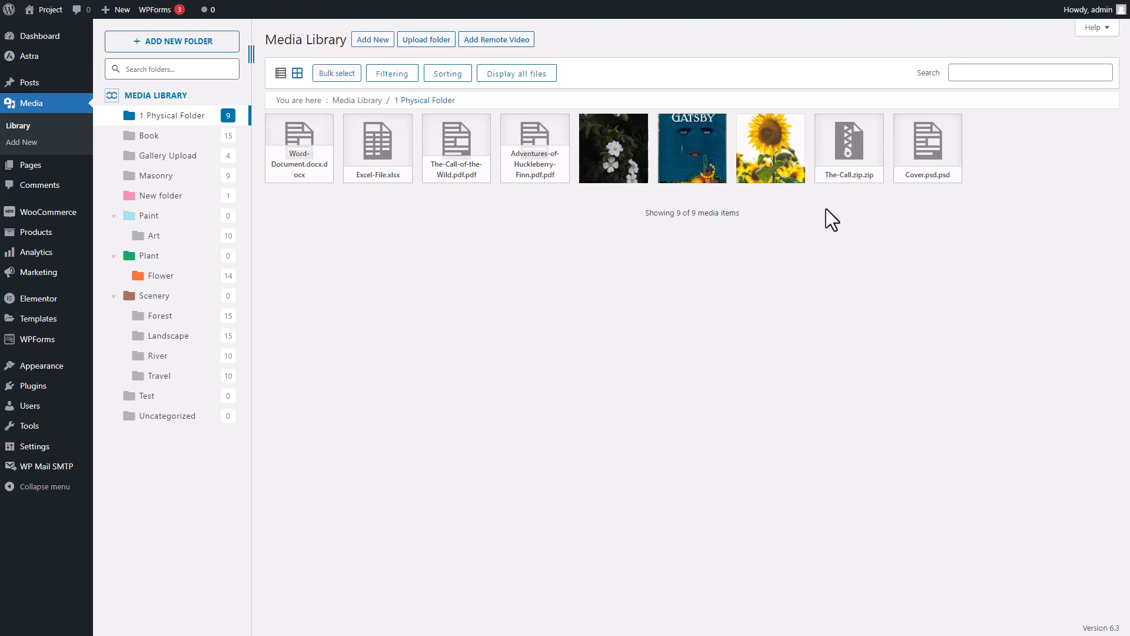
mouse_move(418, 238)
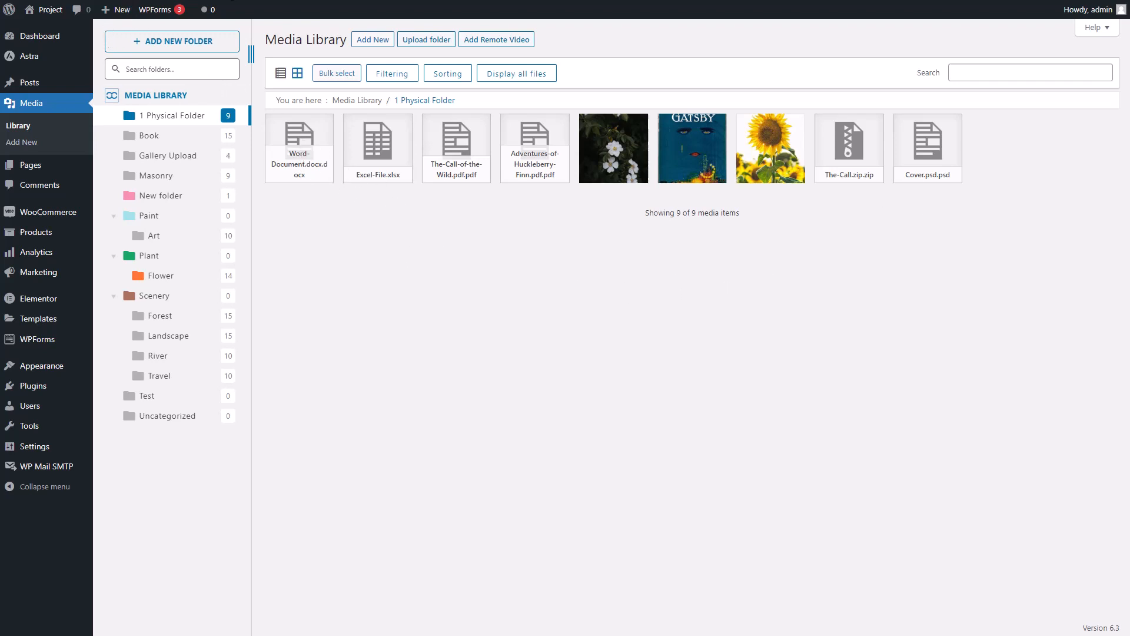
mouse_move(569, 234)
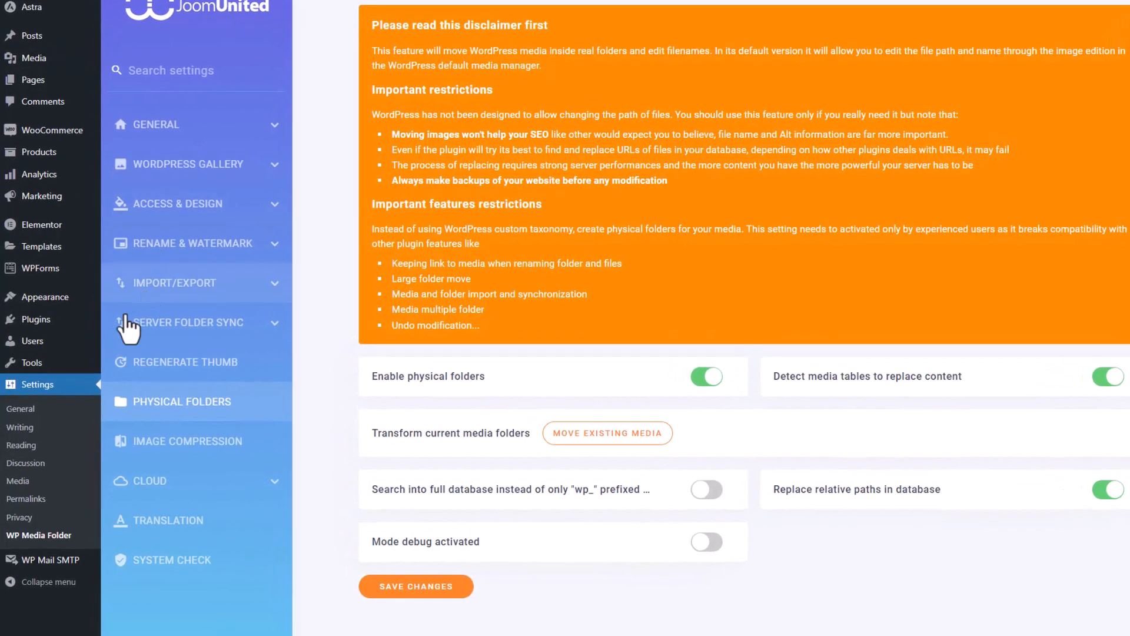
Confirm physical folders, media-table detection and relative path replacement are on, then return to Media.
scroll(down, 3)
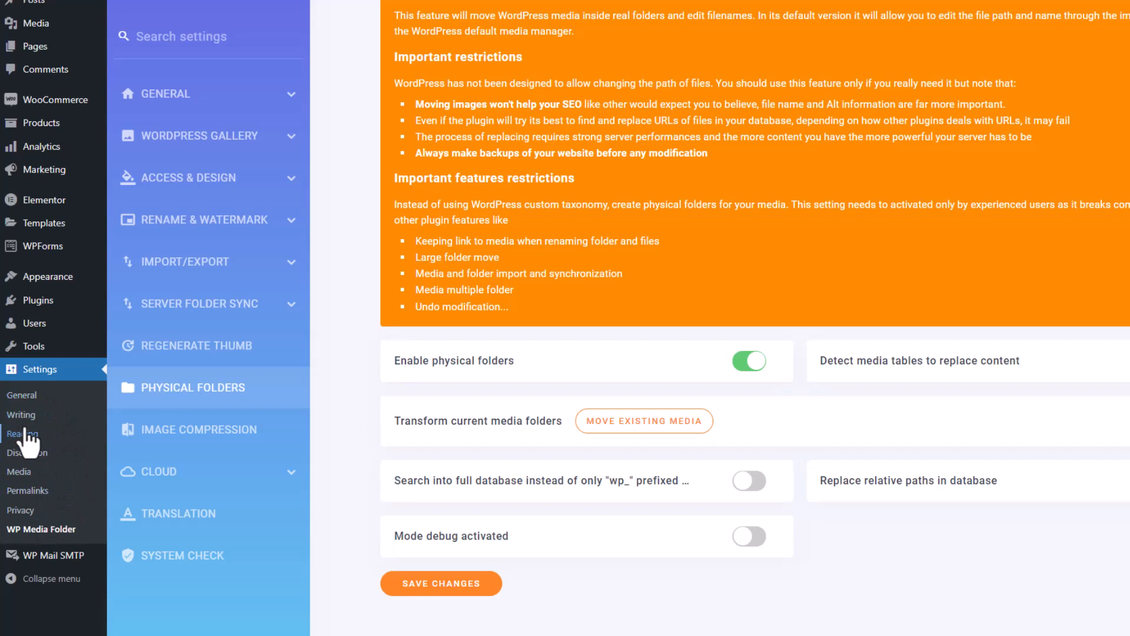
mouse_move(983, 588)
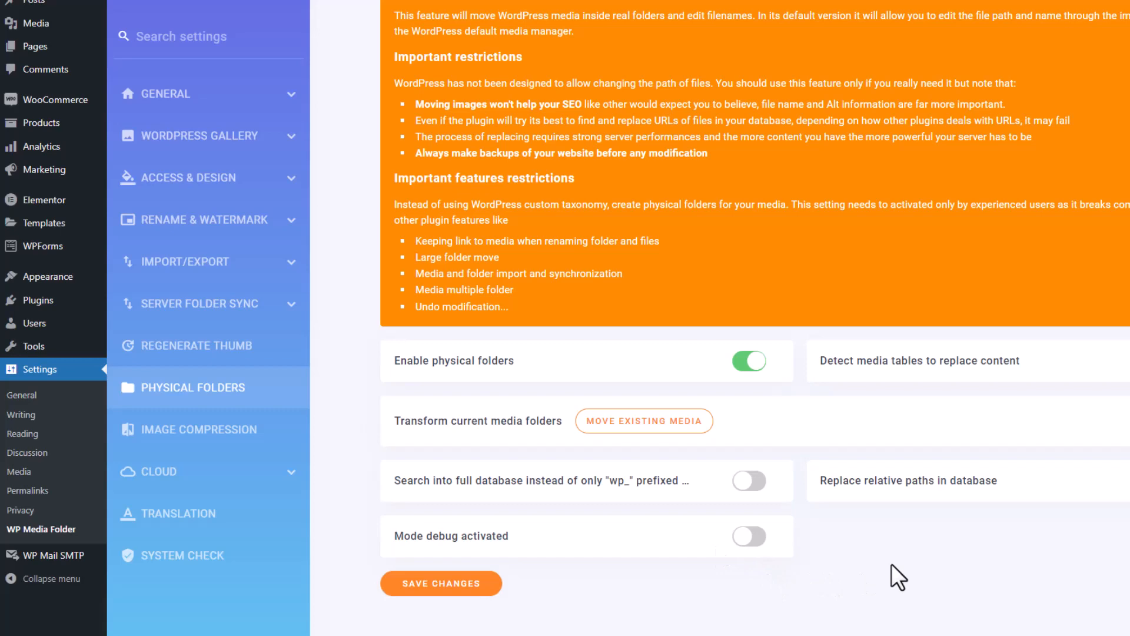
mouse_move(906, 565)
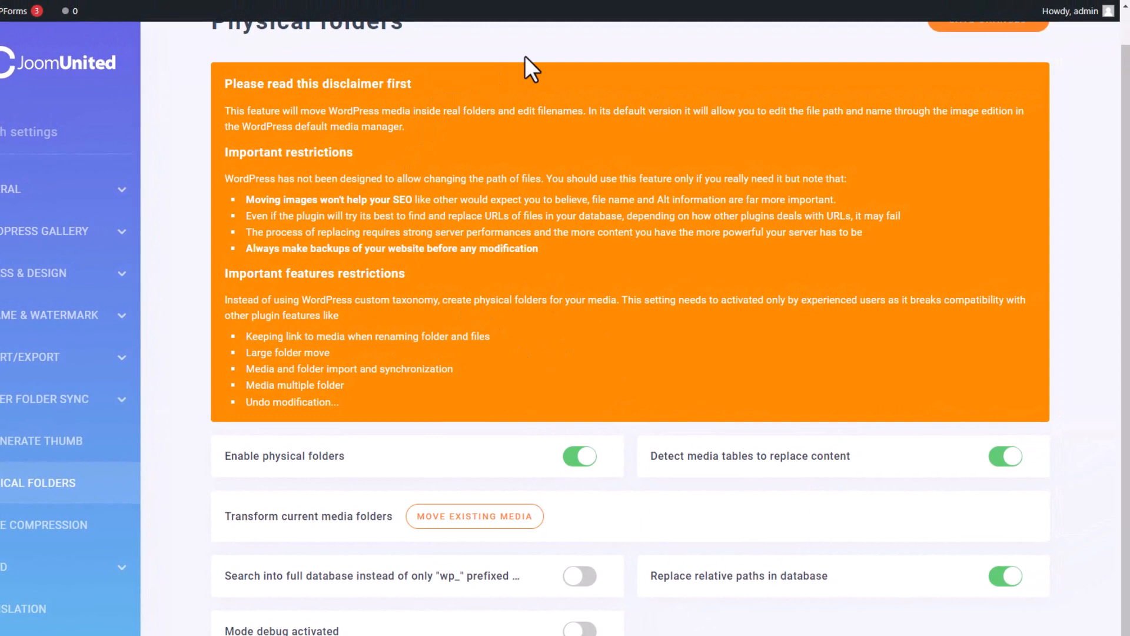
mouse_move(530, 220)
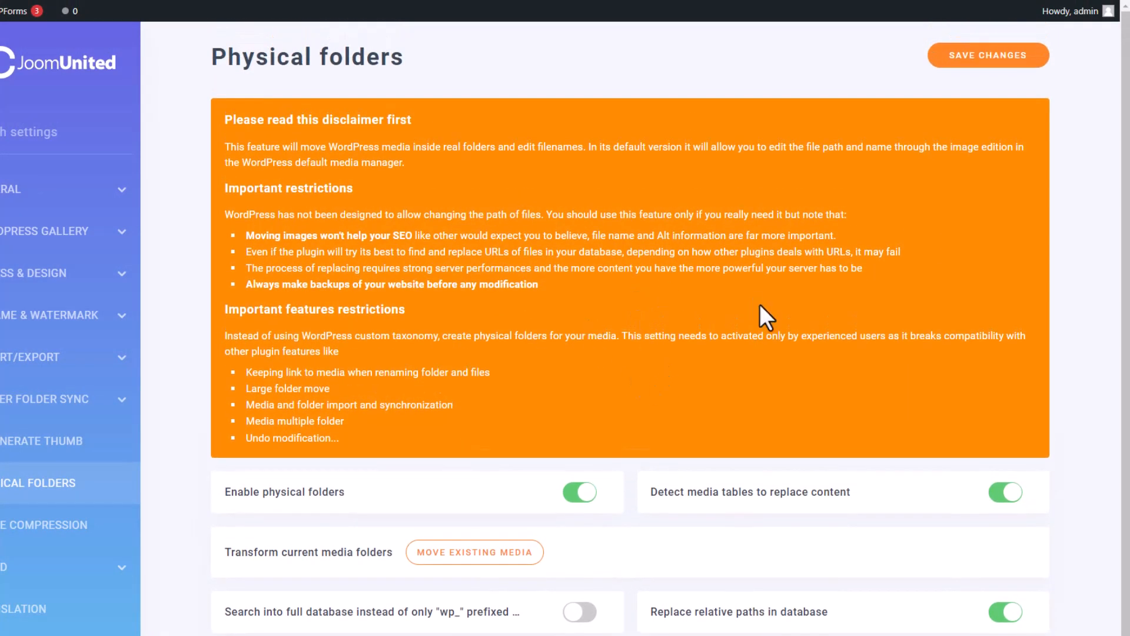
mouse_move(702, 312)
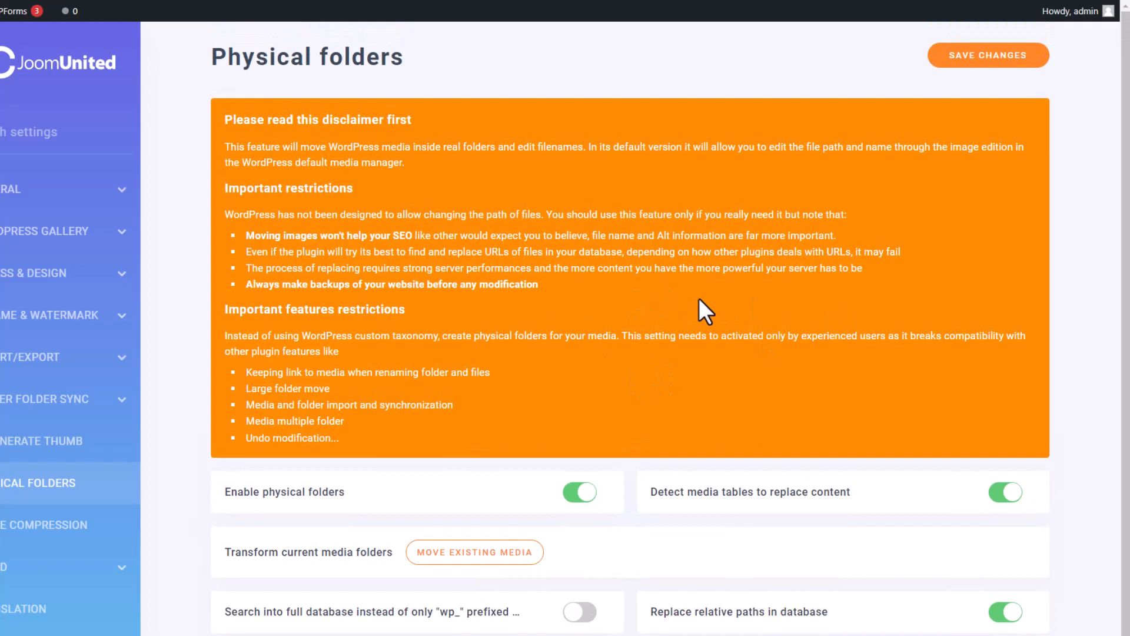
mouse_move(733, 321)
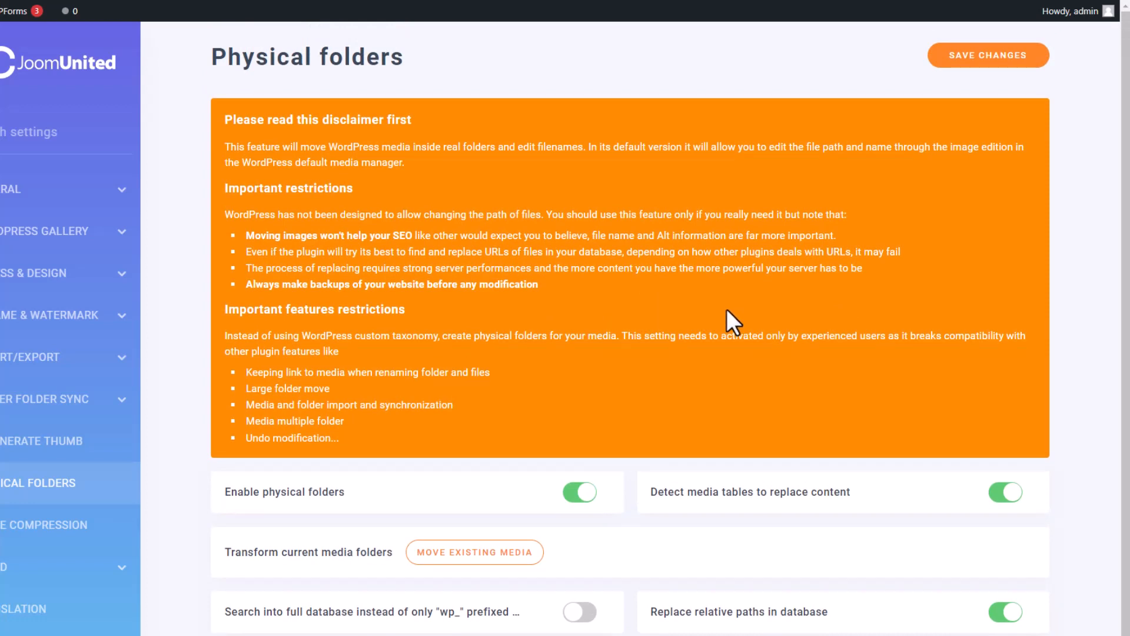
mouse_move(724, 328)
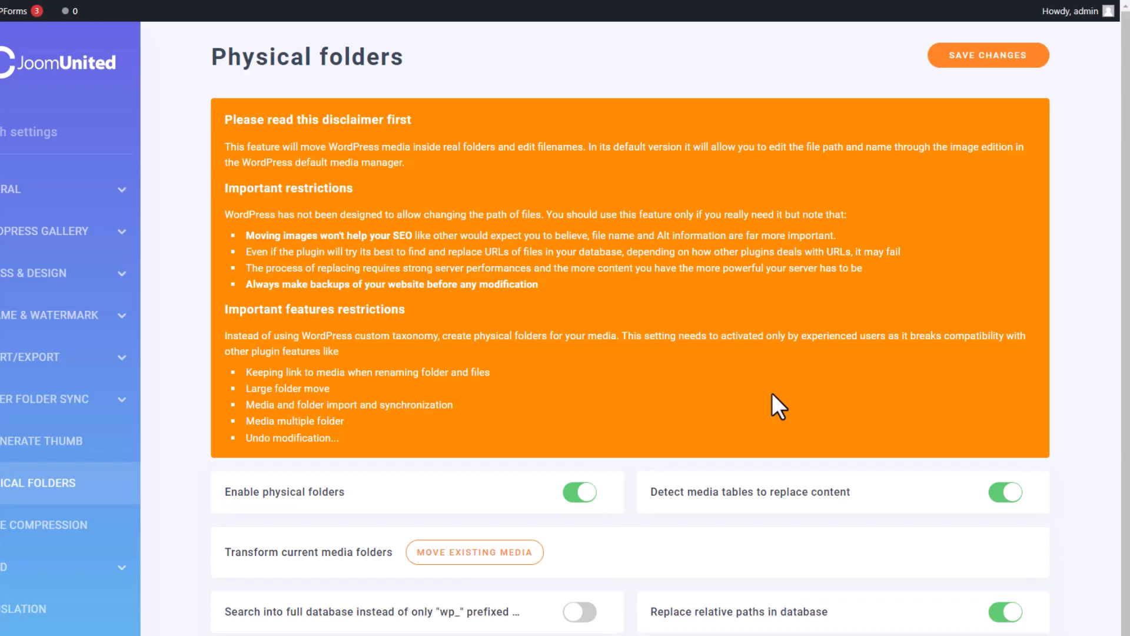
mouse_move(790, 410)
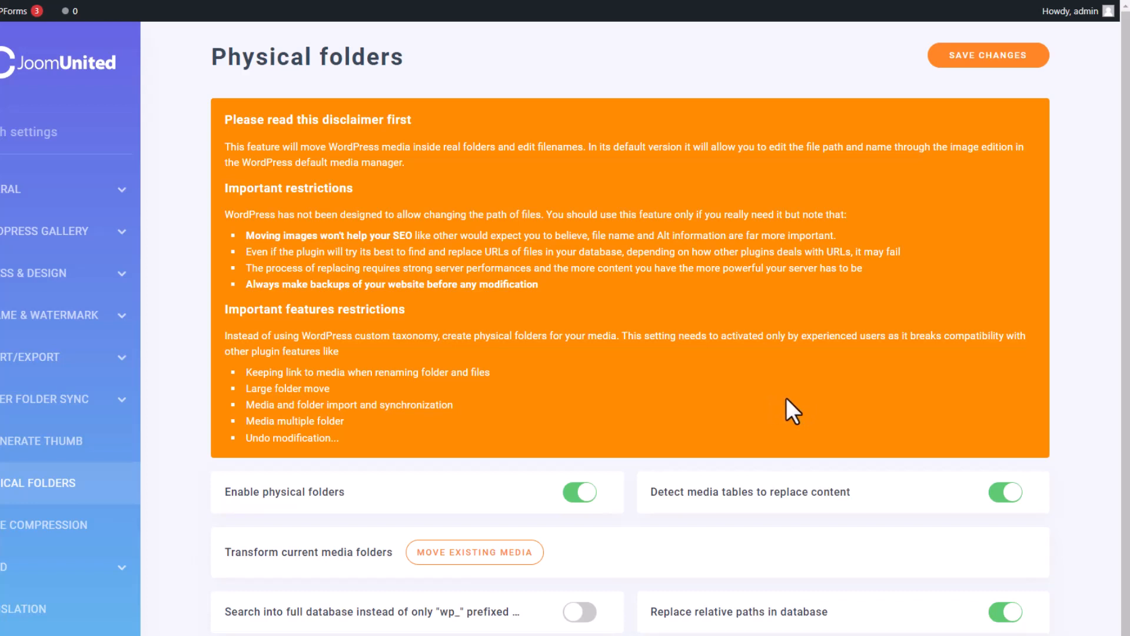
mouse_move(128, 37)
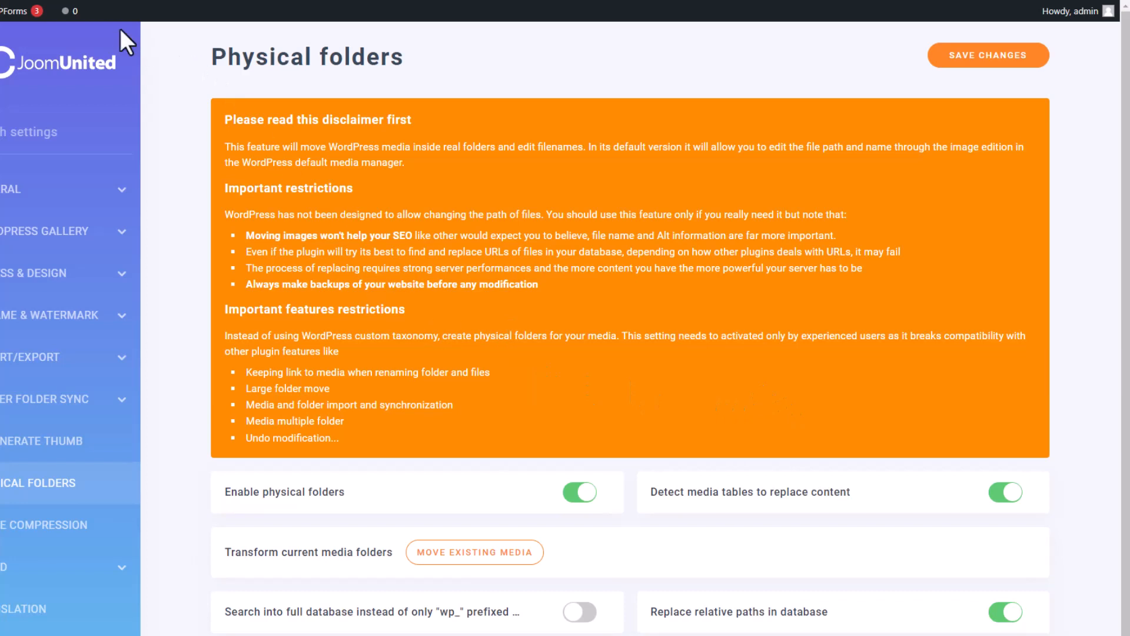
click(69, 11)
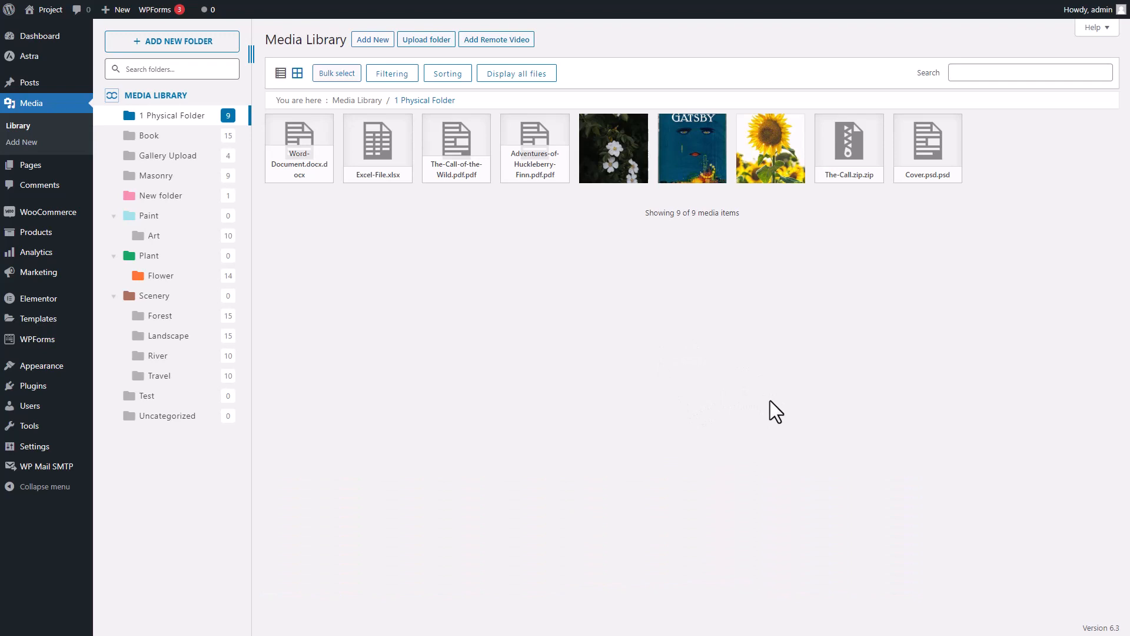
mouse_move(732, 404)
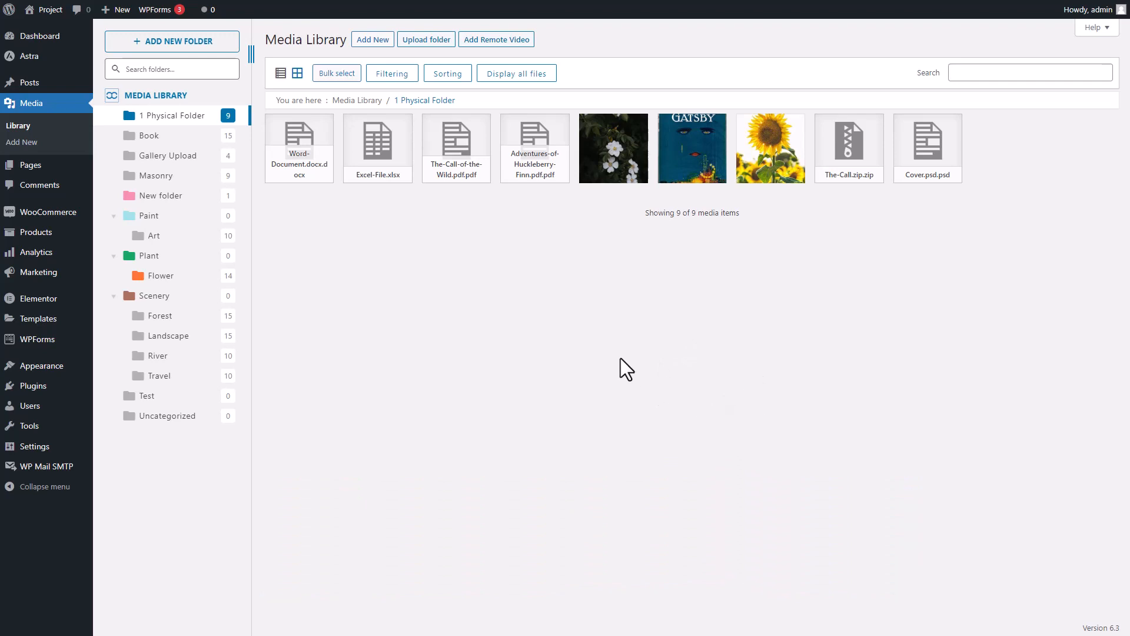
Open The Great Gatsby's attachment details to see its 1-Physical-Folder file path.
click(690, 148)
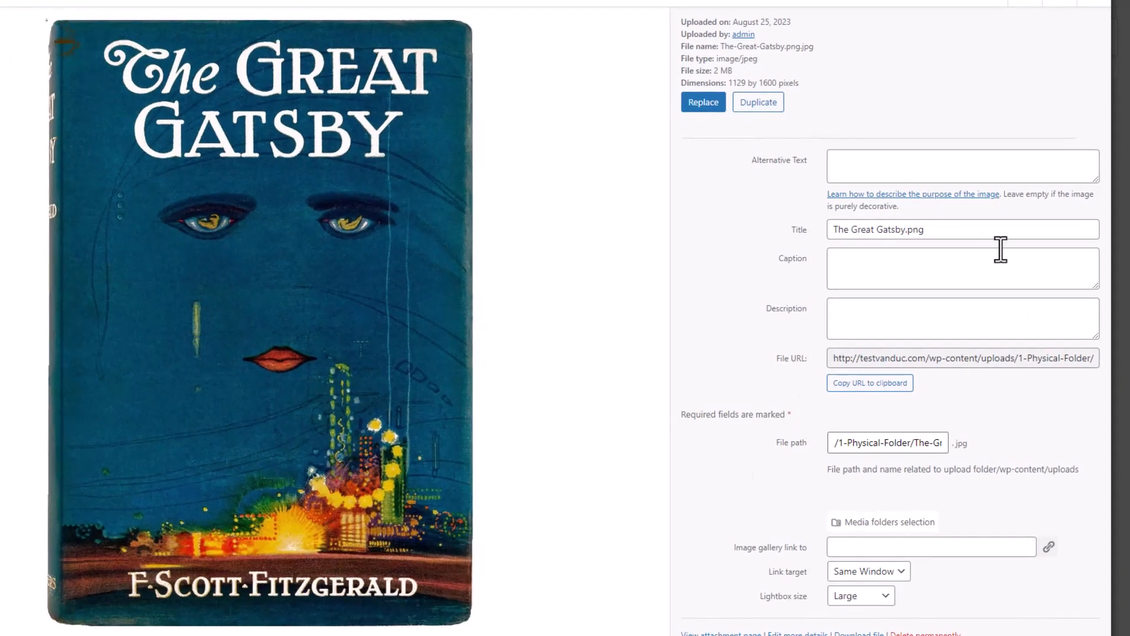
mouse_move(829, 458)
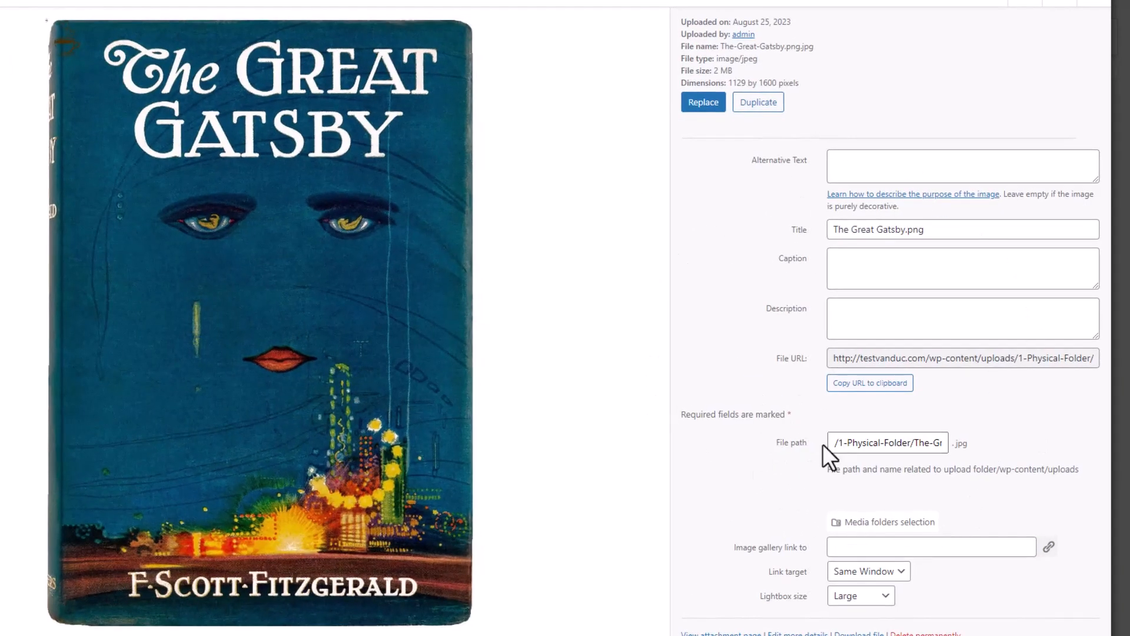
mouse_move(818, 500)
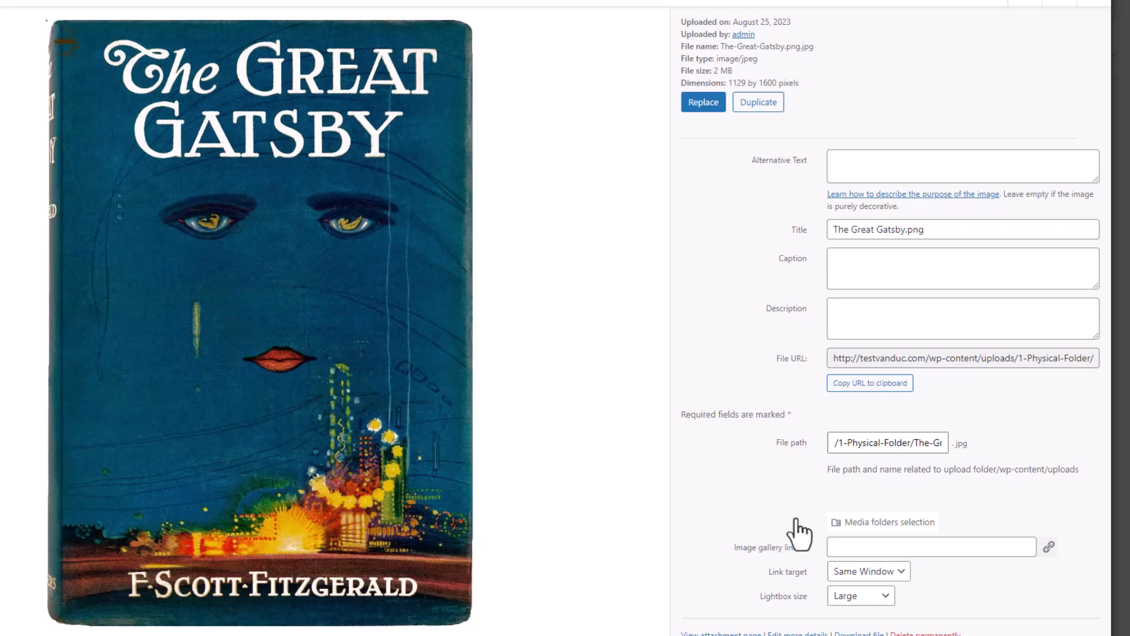
mouse_move(793, 537)
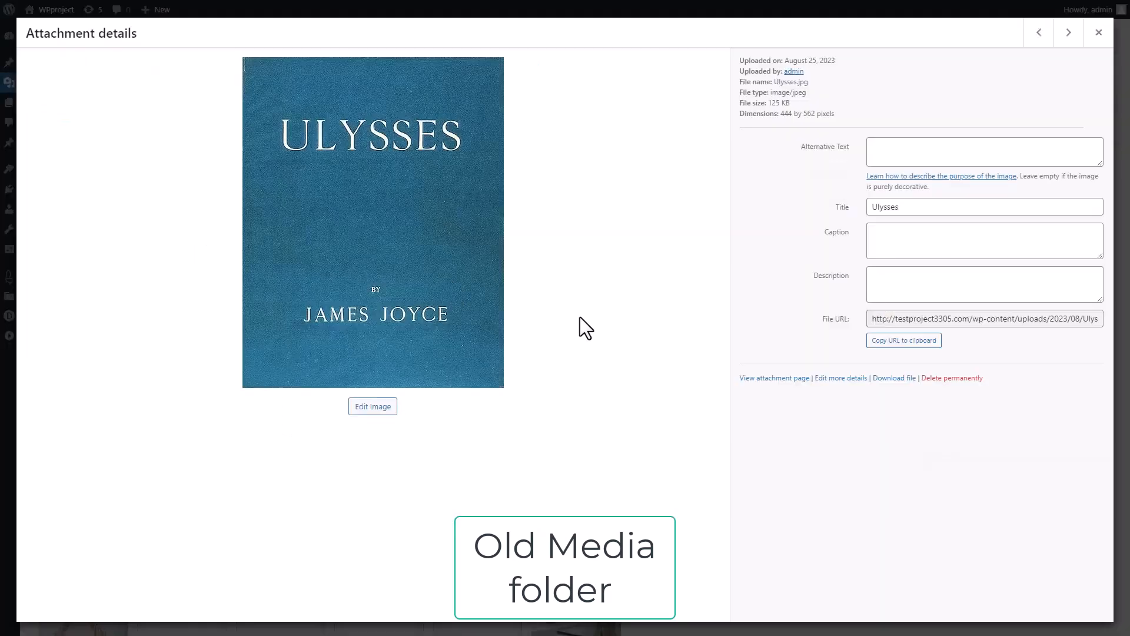
mouse_move(863, 299)
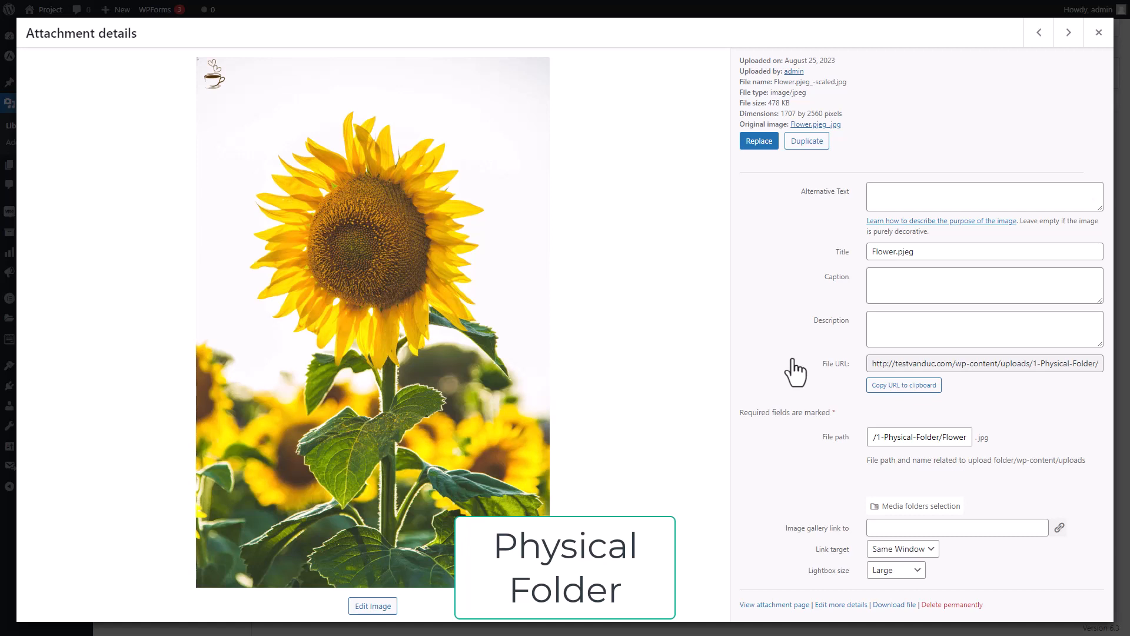
mouse_move(809, 465)
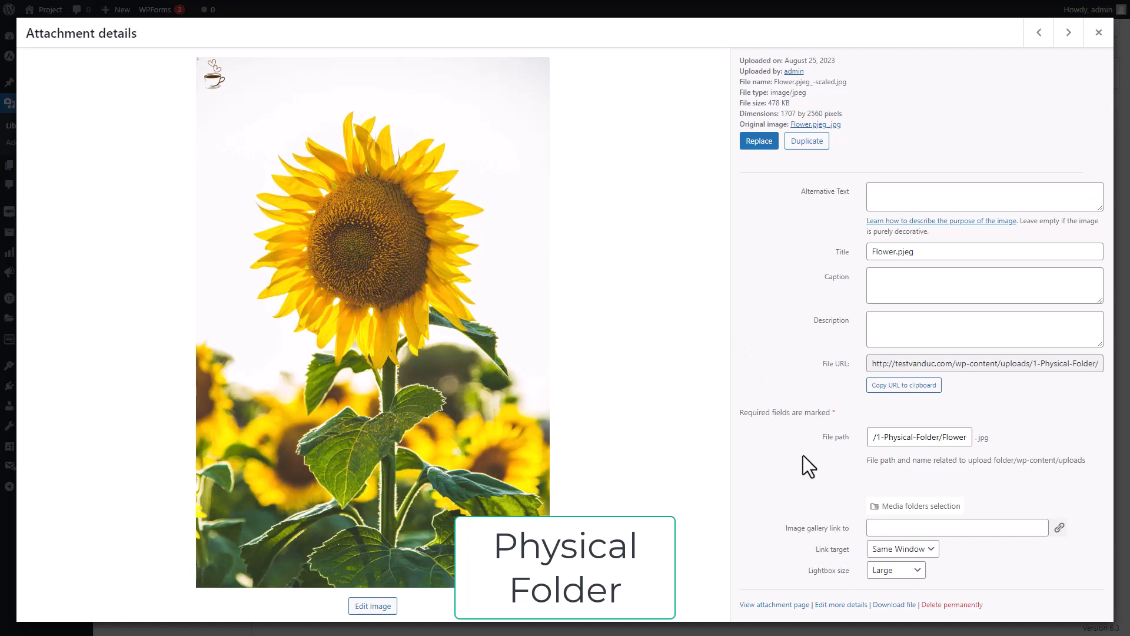
mouse_move(792, 442)
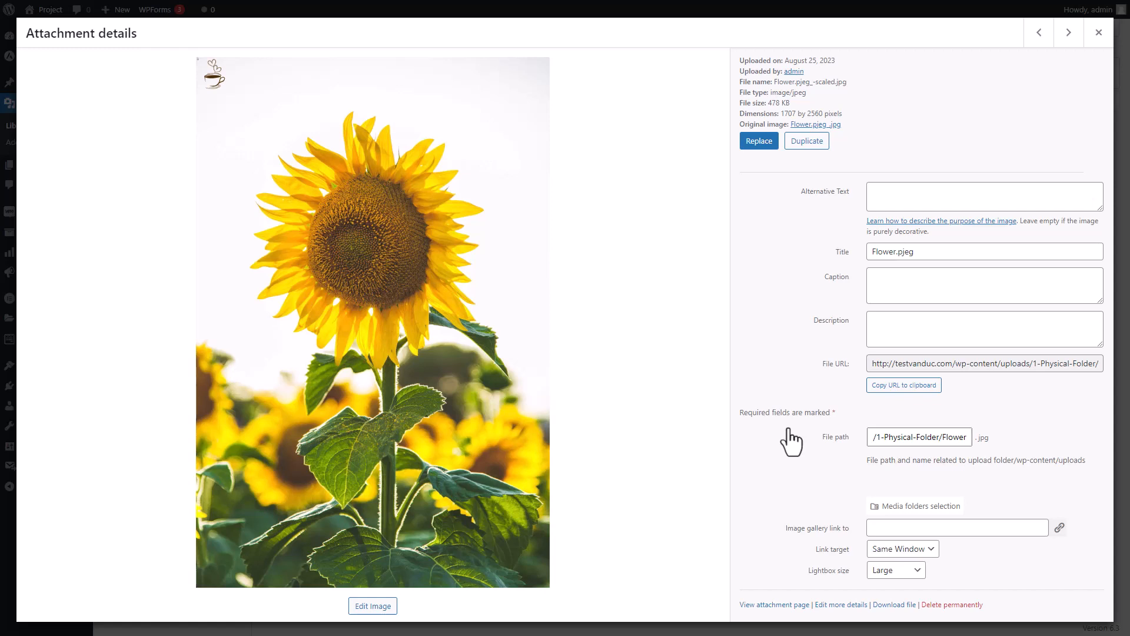
mouse_move(794, 472)
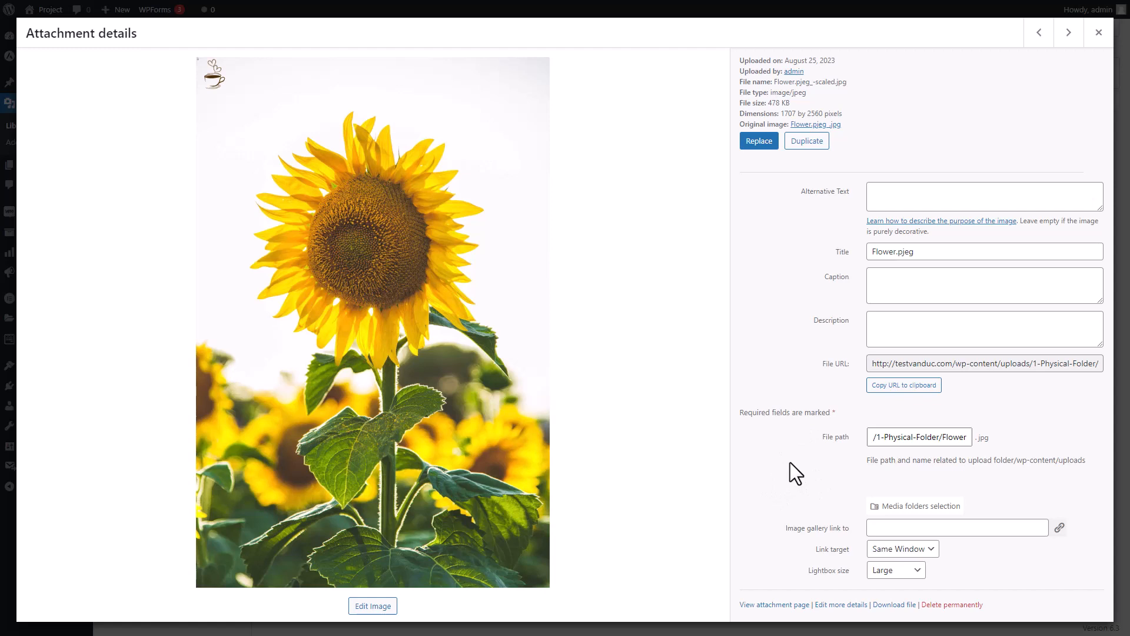
mouse_move(805, 481)
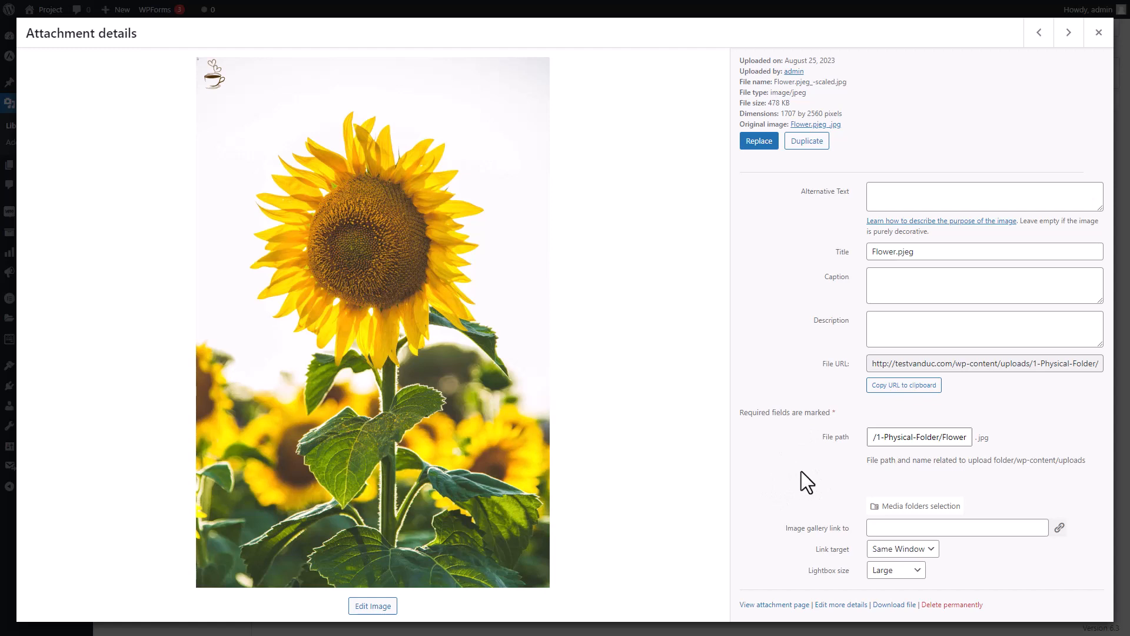
mouse_move(796, 477)
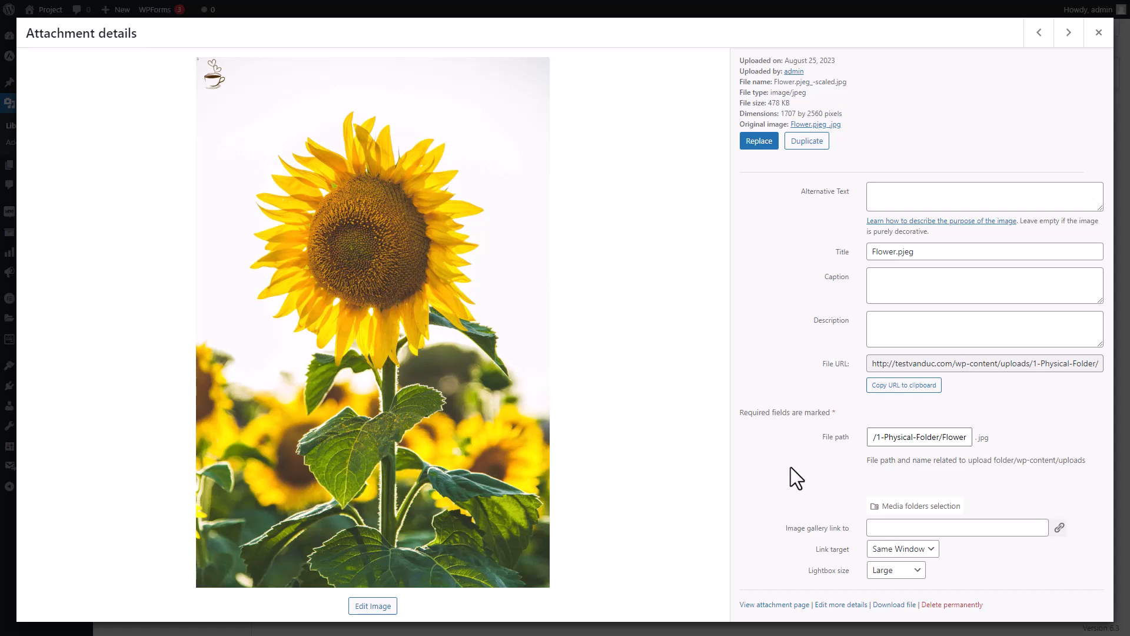
mouse_move(791, 485)
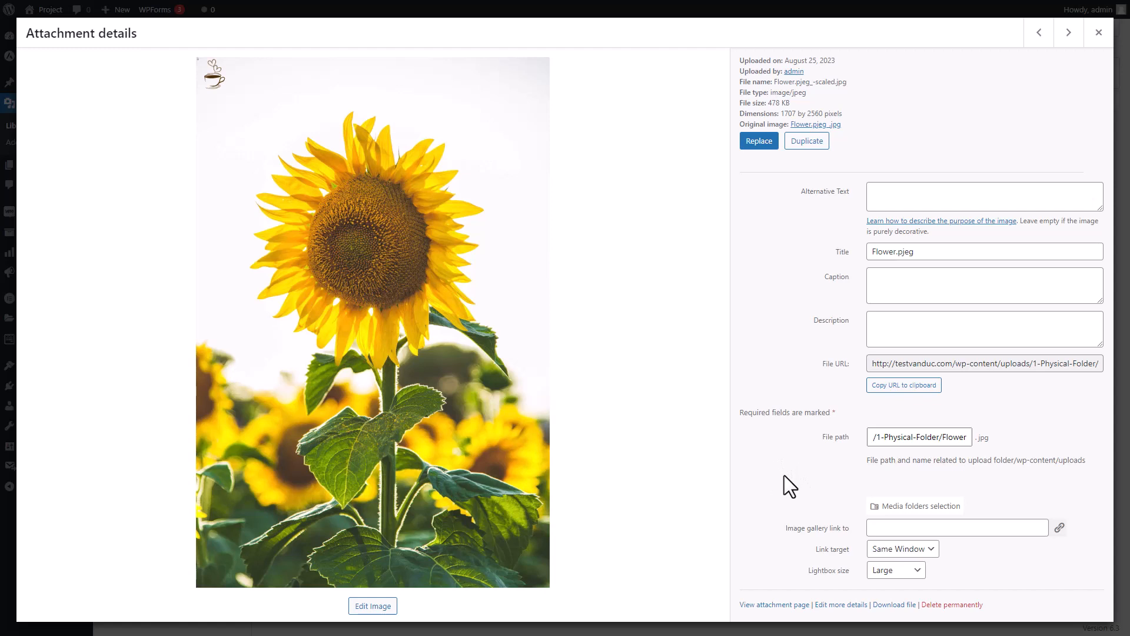
mouse_move(805, 490)
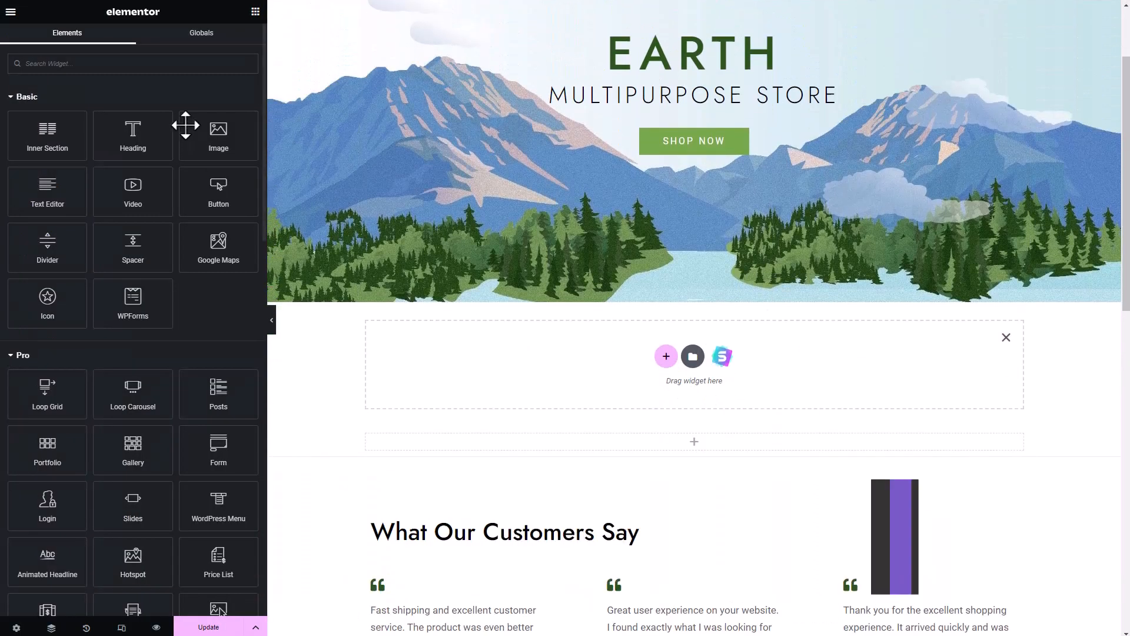
Search widgets for 'wp' and add a WP Media Folder Gallery with the white flower image.
text(wp)
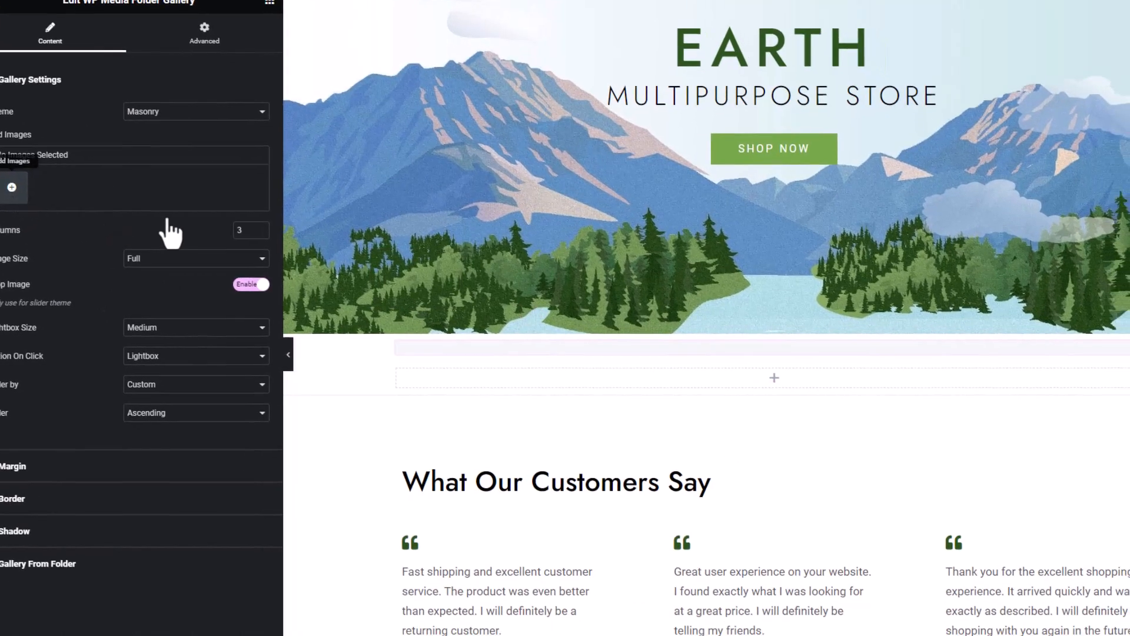
click(14, 188)
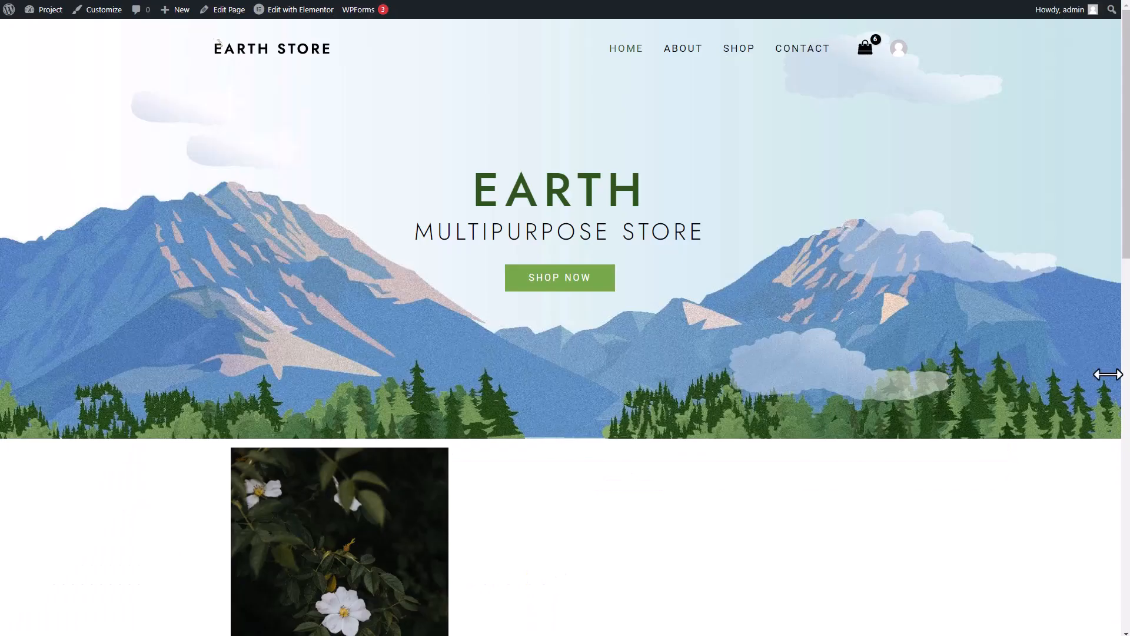
Inspect the gallery image's 1-Physical-Folder src, then open the white flower attachment details.
scroll(down, 3)
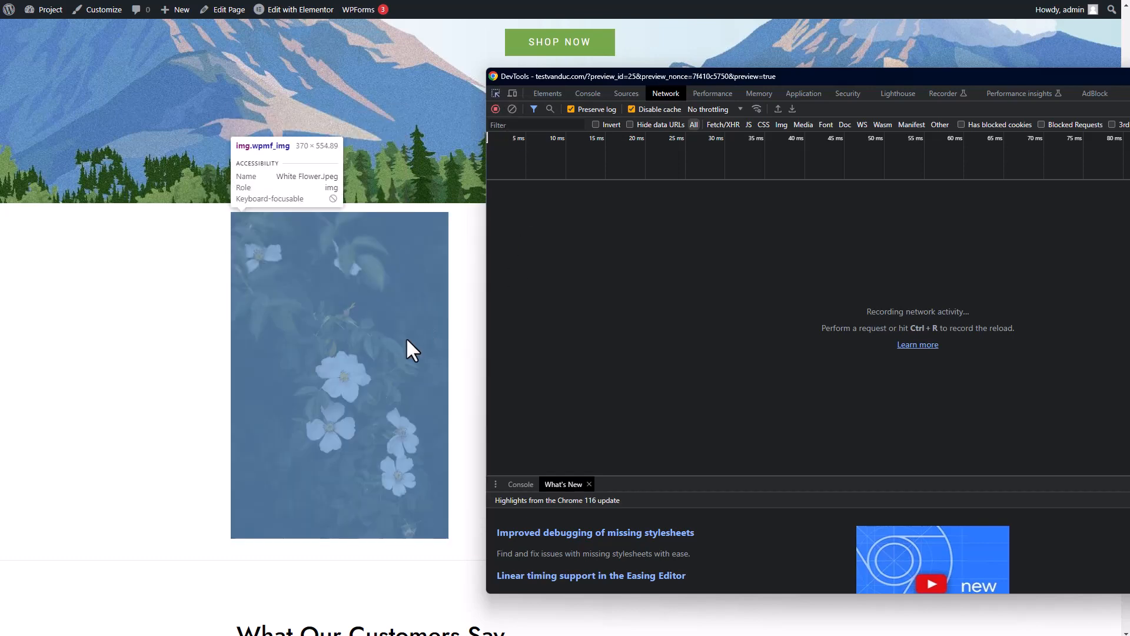
click(546, 93)
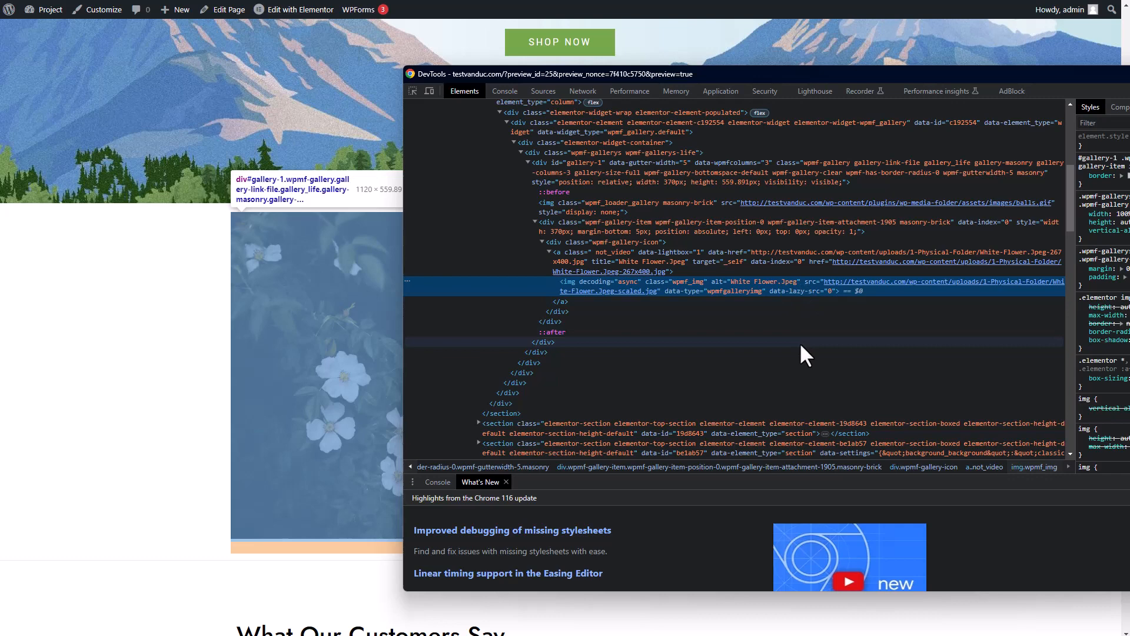
mouse_move(865, 286)
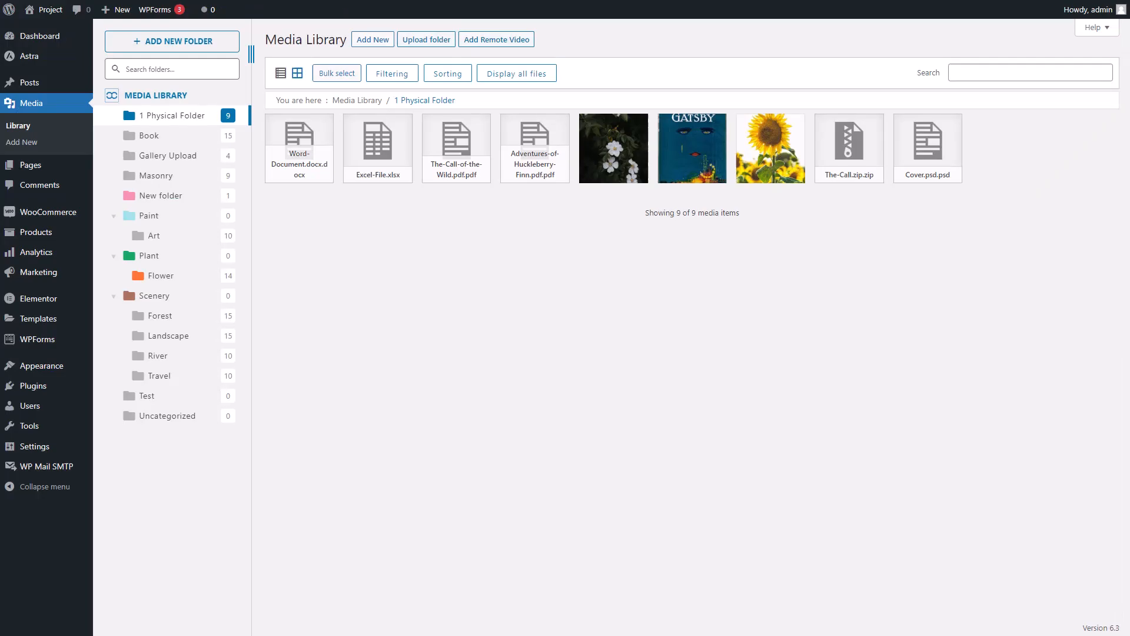
click(613, 147)
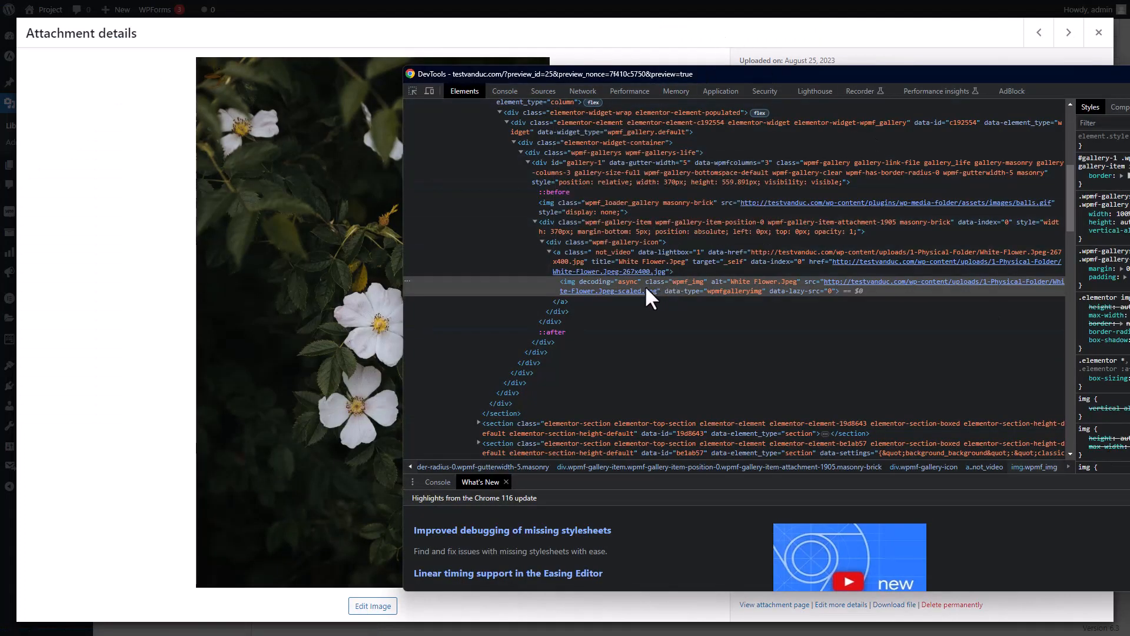
mouse_move(617, 287)
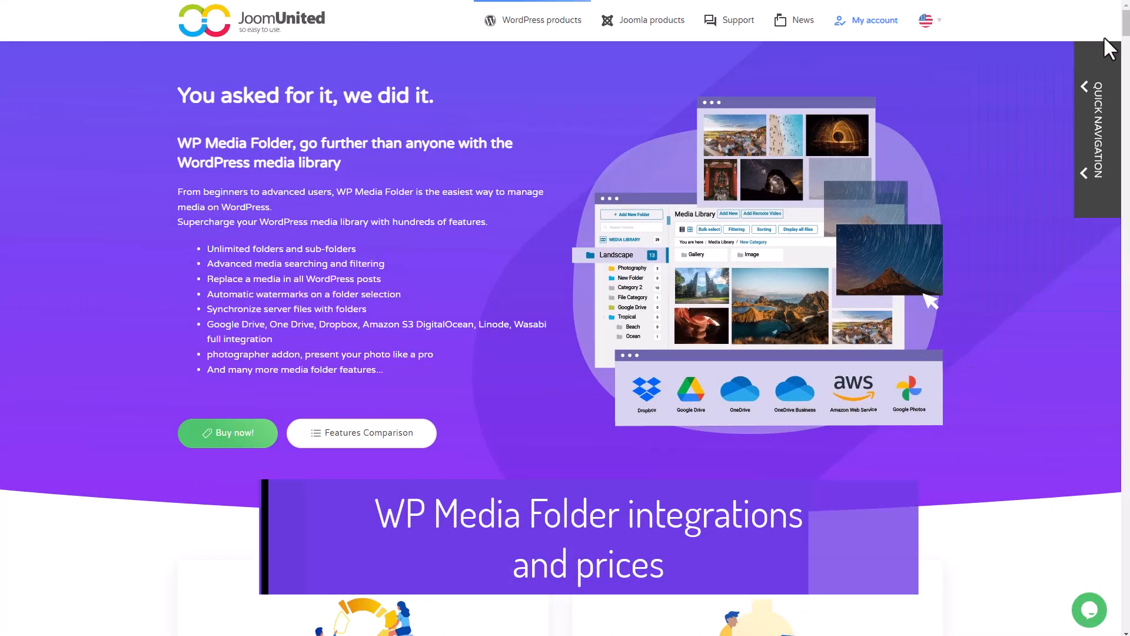
Scroll the WP Media Folder product page down to the $49 and $69 pricing plans.
scroll(down, 3)
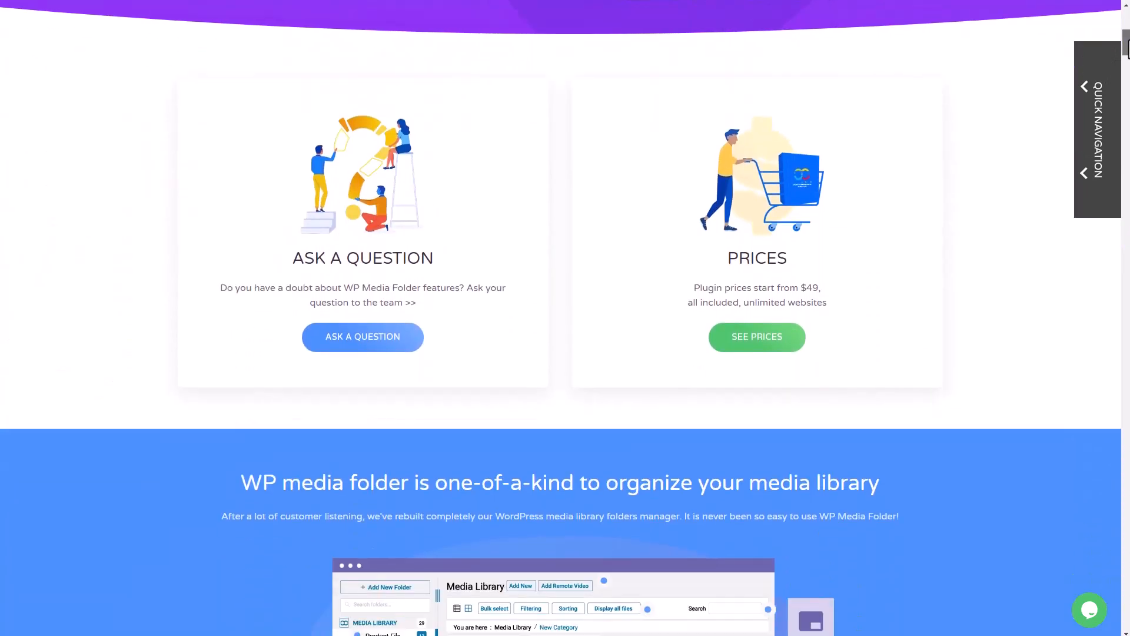
scroll(down, 3)
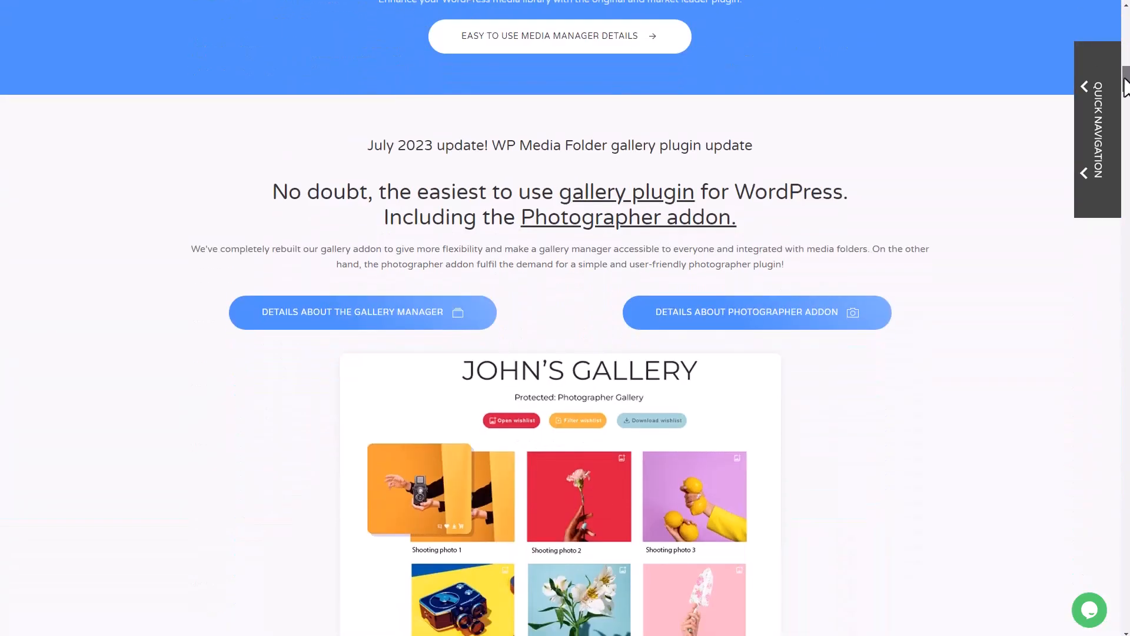
scroll(down, 3)
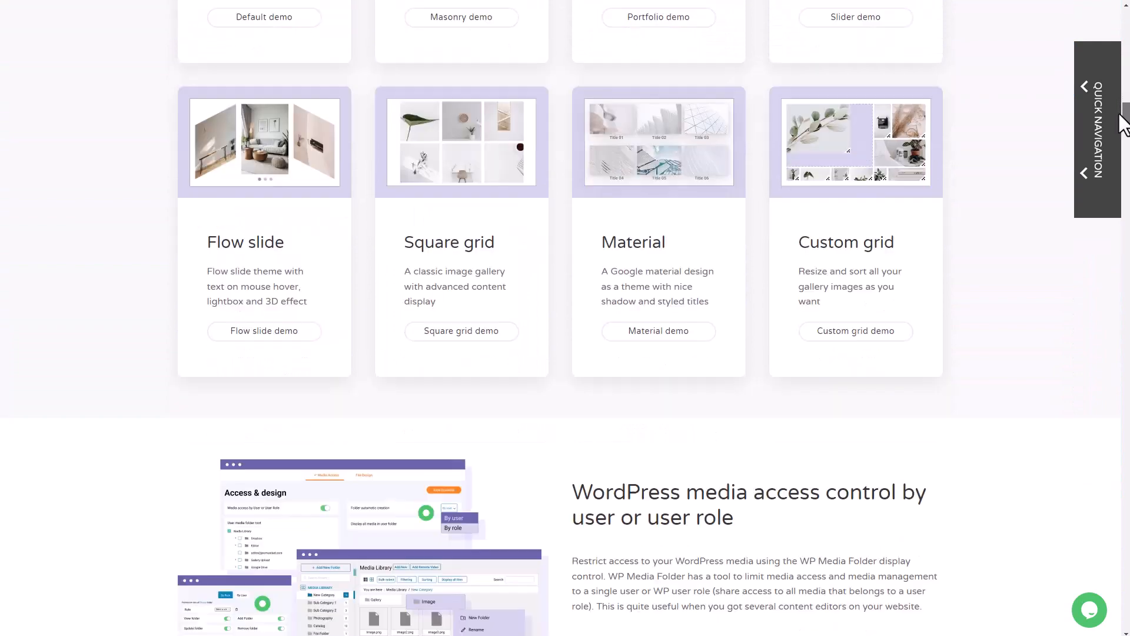
scroll(down, 3)
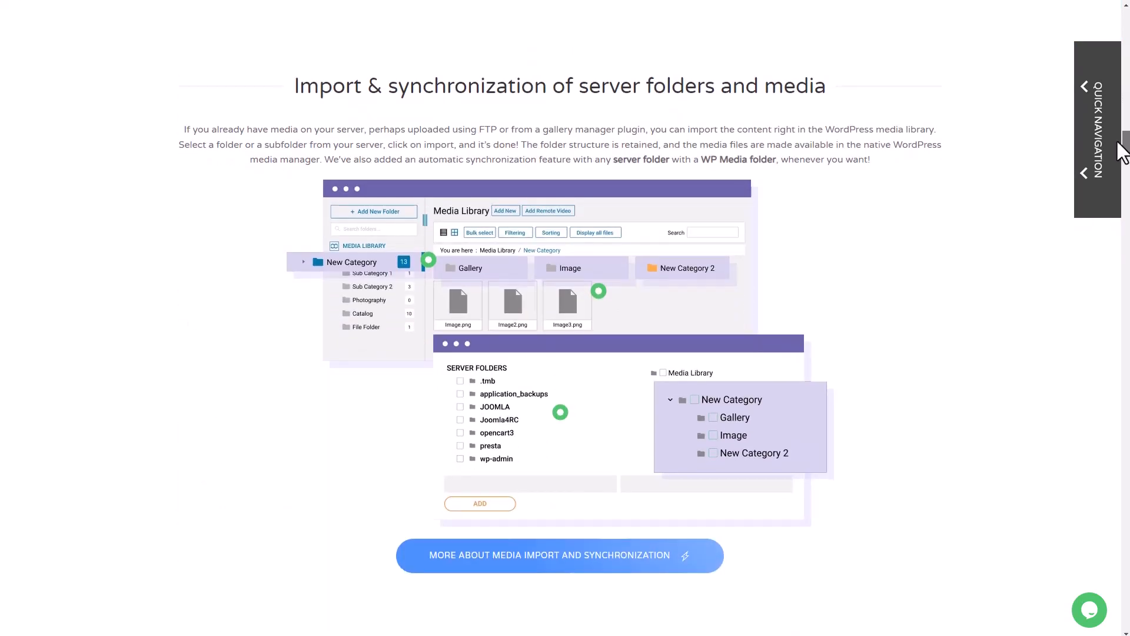
scroll(down, 3)
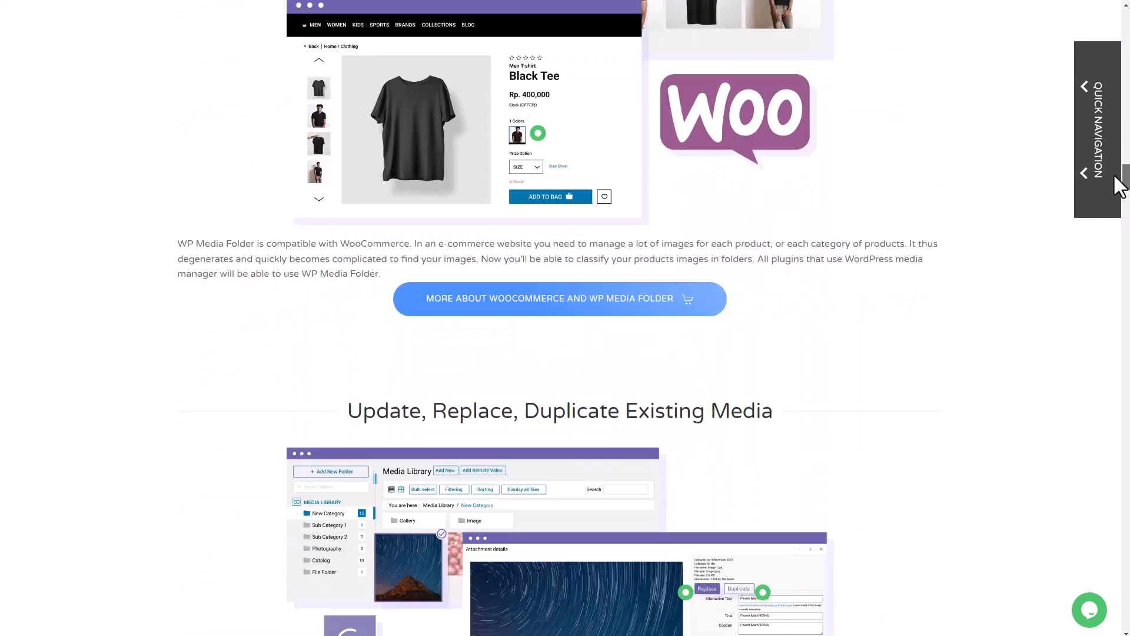
scroll(down, 3)
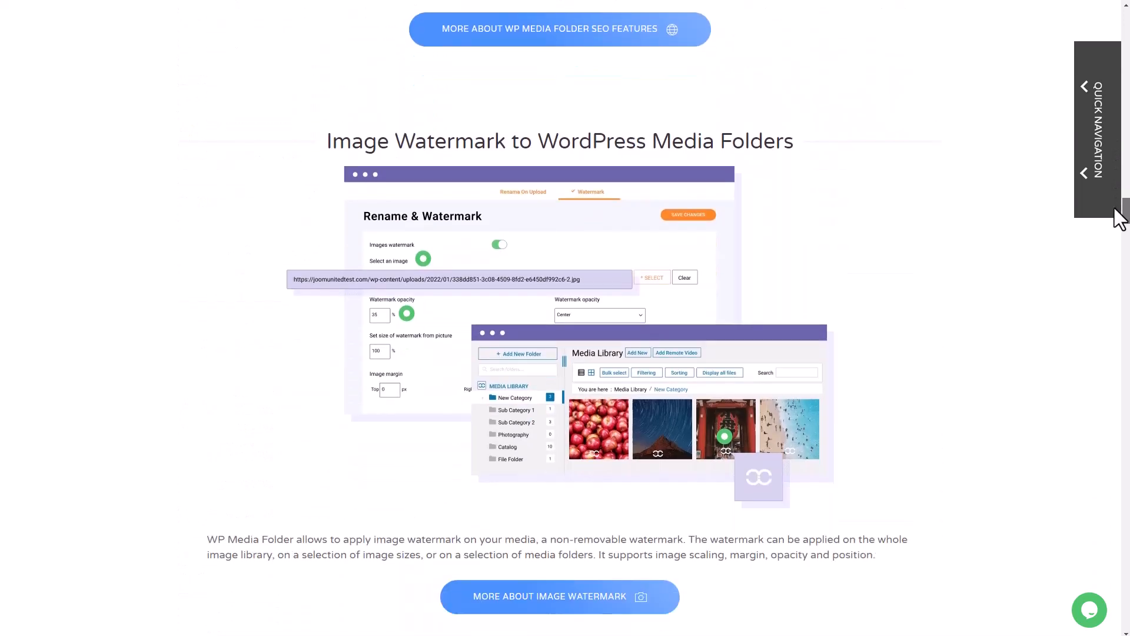
scroll(down, 3)
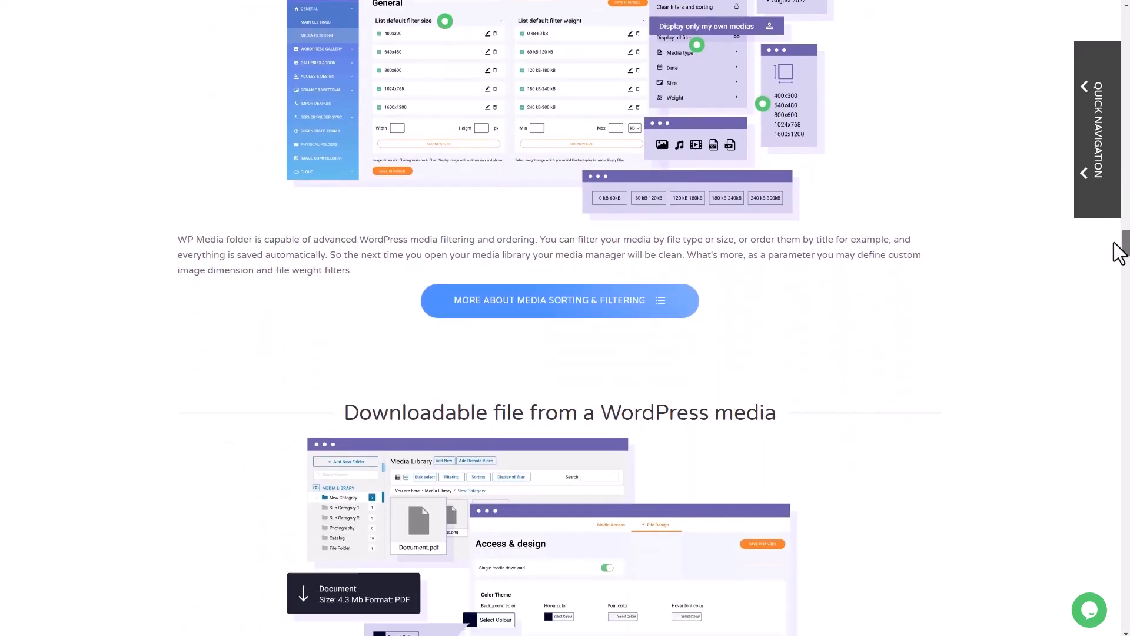
scroll(down, 3)
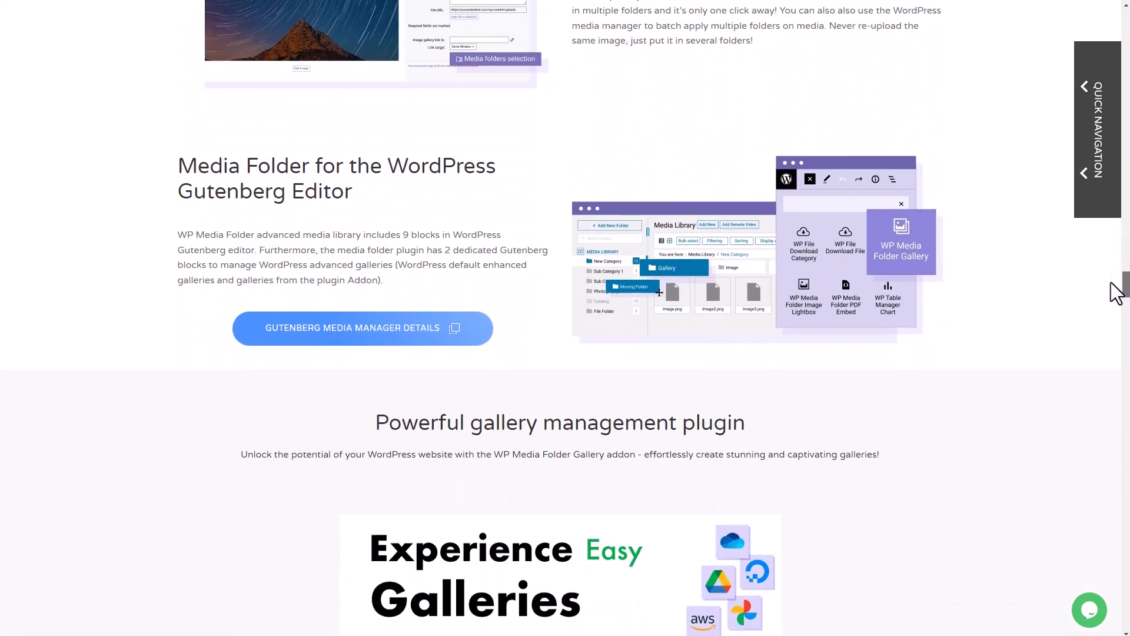
scroll(down, 3)
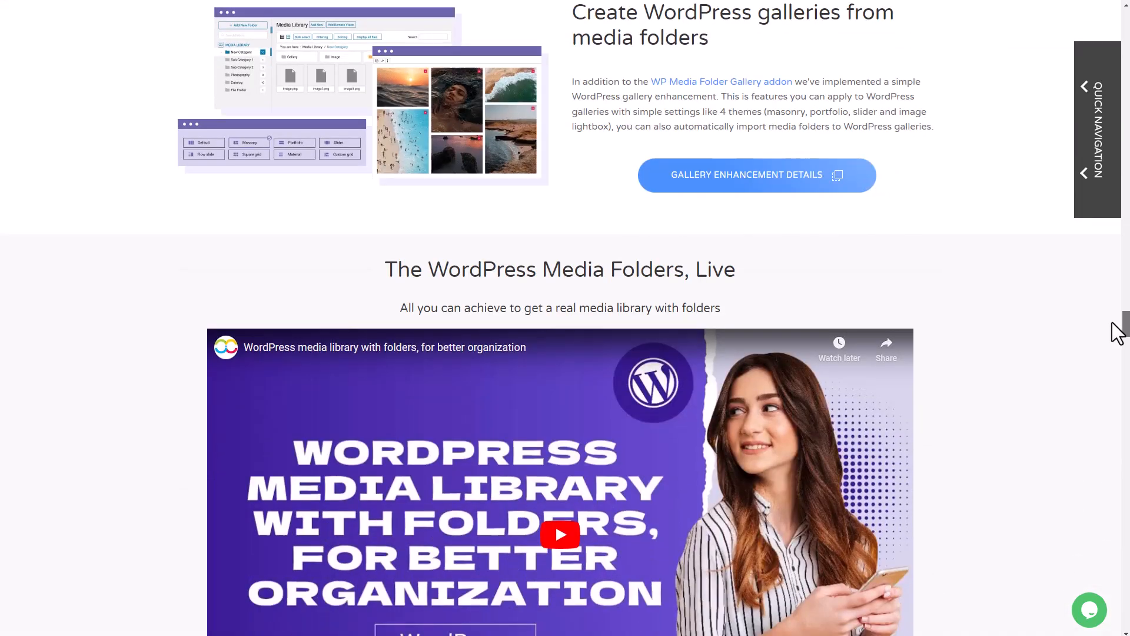
scroll(down, 3)
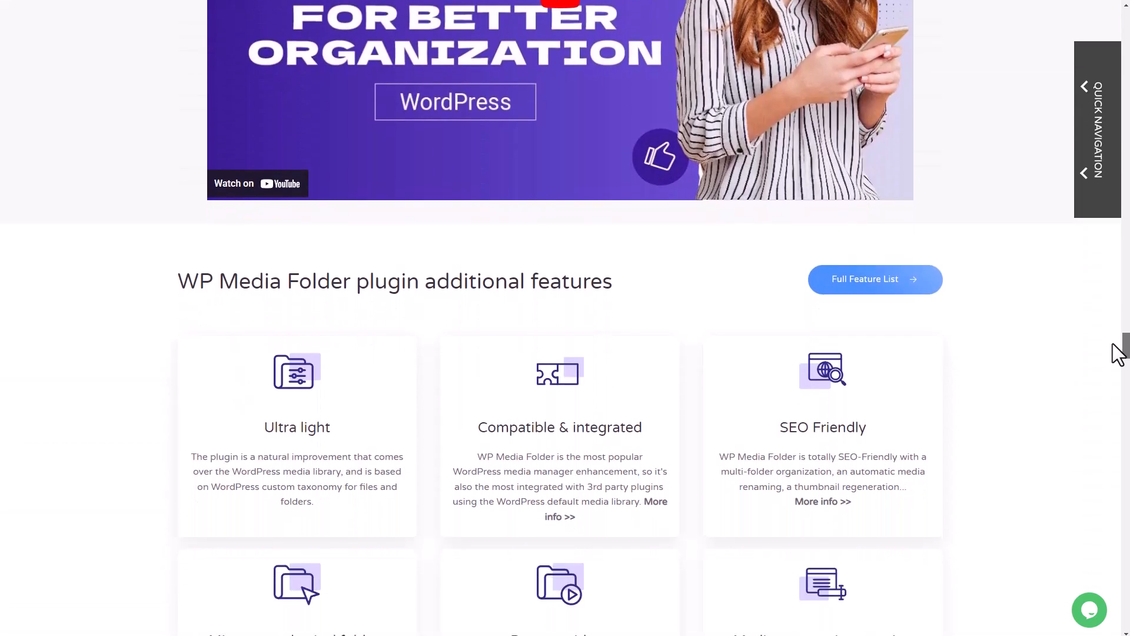
scroll(down, 3)
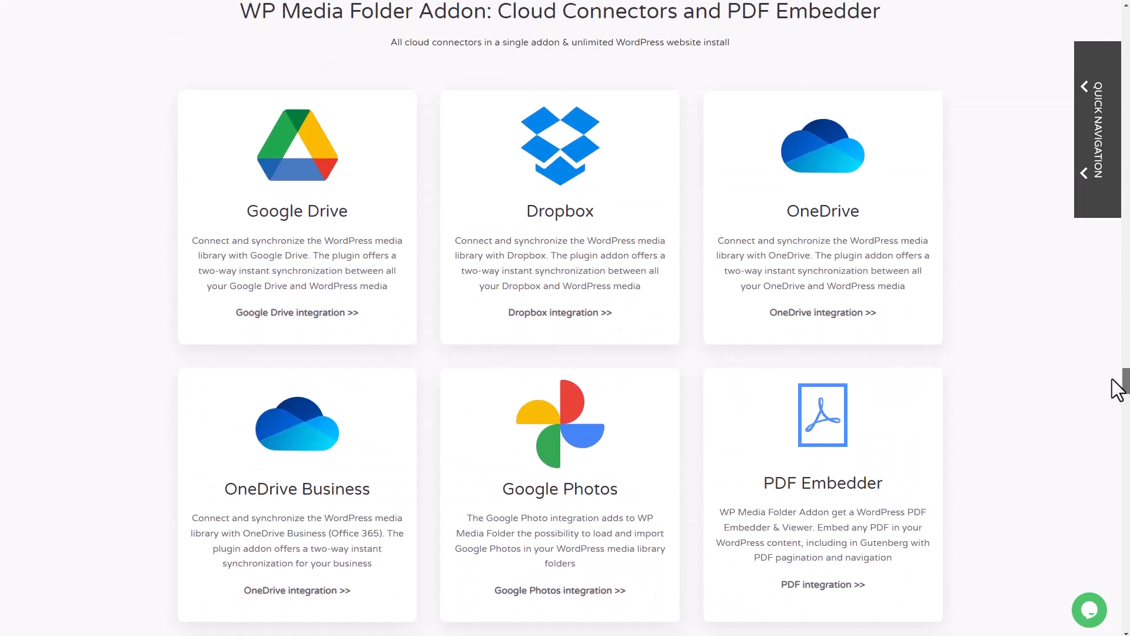
scroll(down, 3)
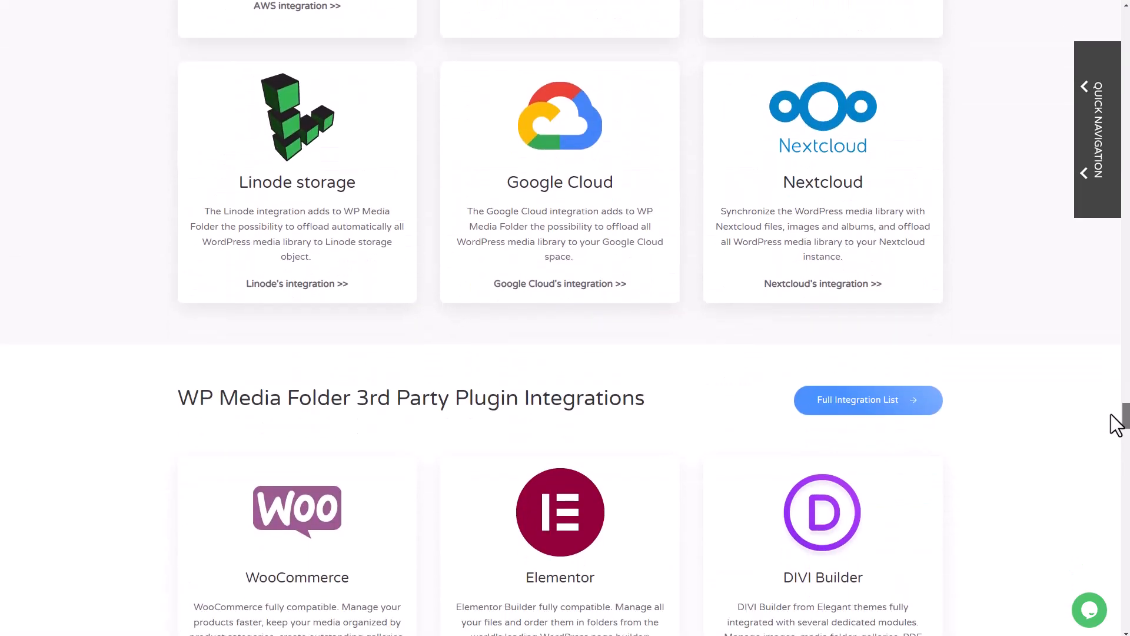
scroll(down, 3)
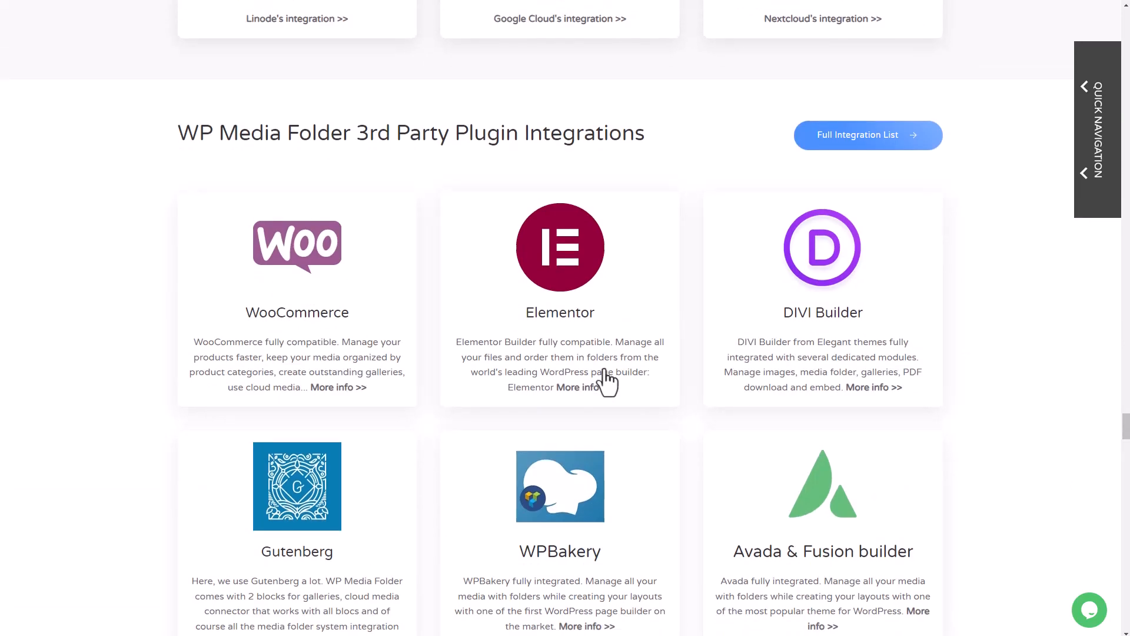
scroll(down, 3)
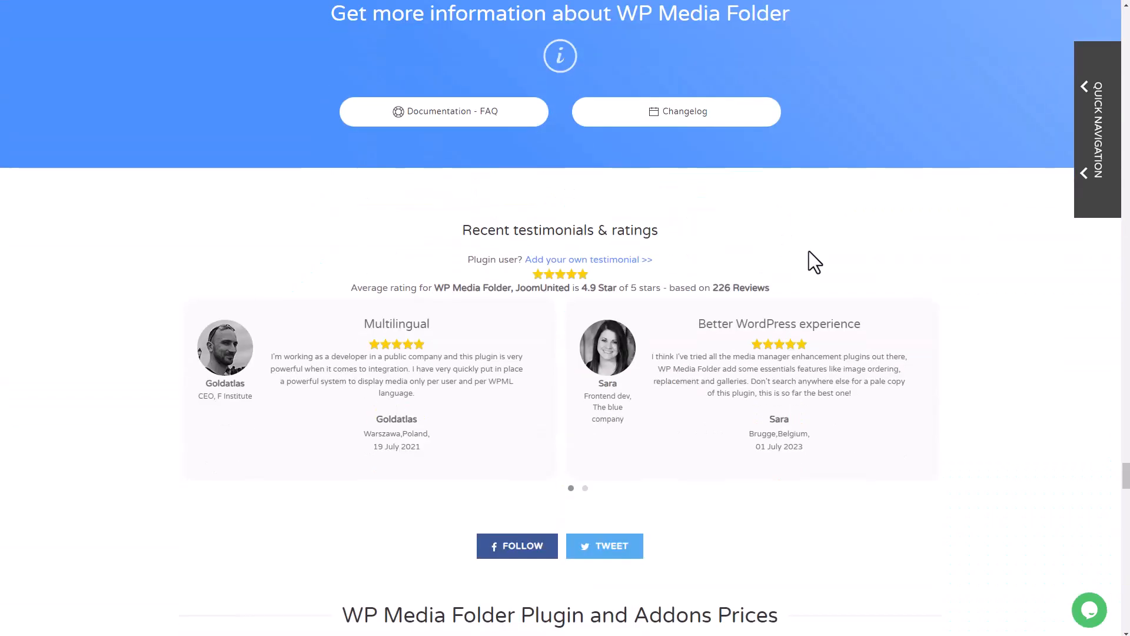
scroll(down, 3)
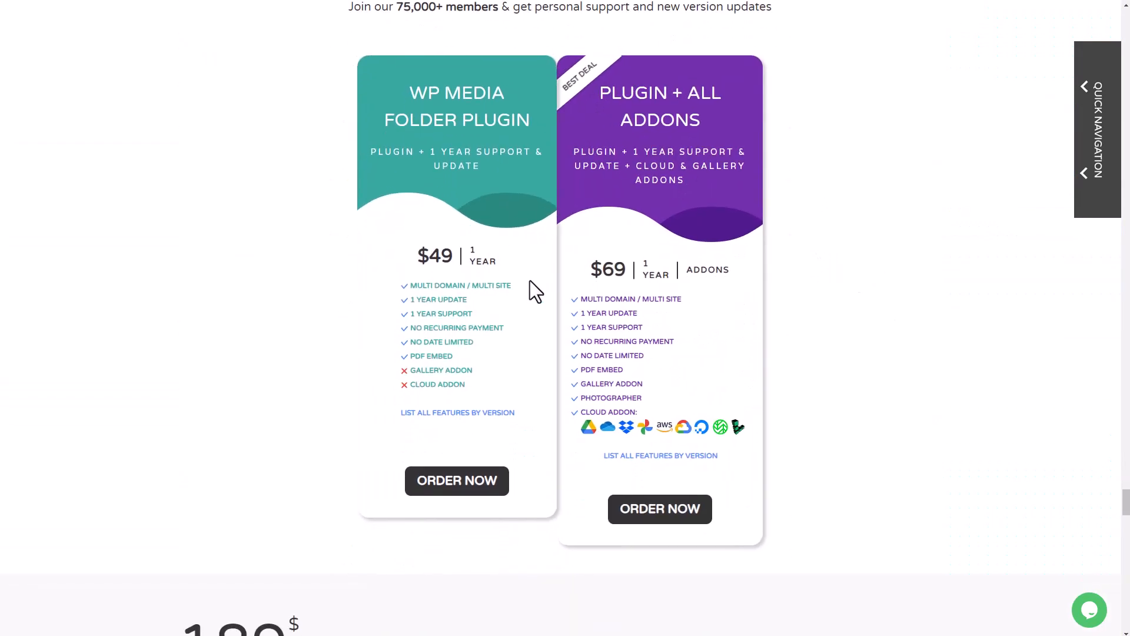
mouse_move(508, 293)
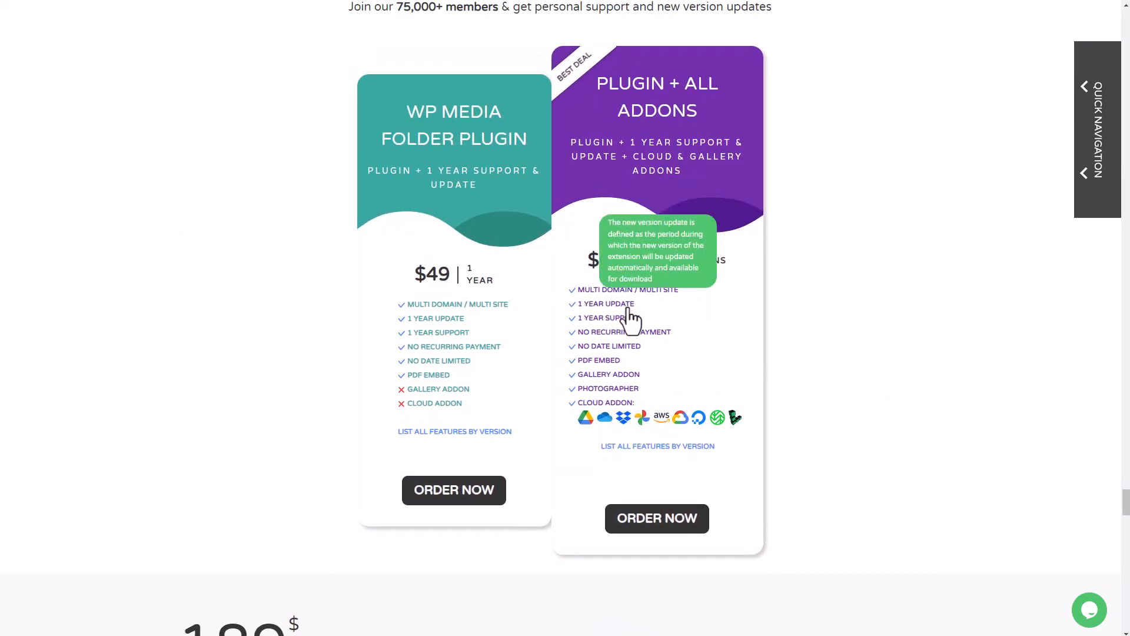
mouse_move(659, 220)
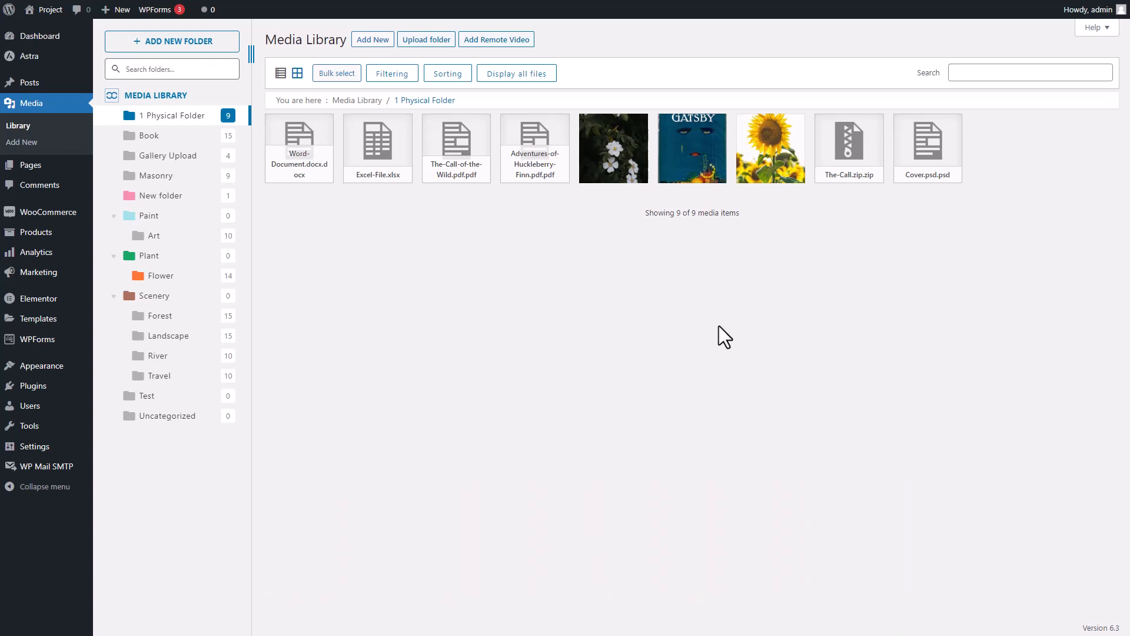
mouse_move(685, 311)
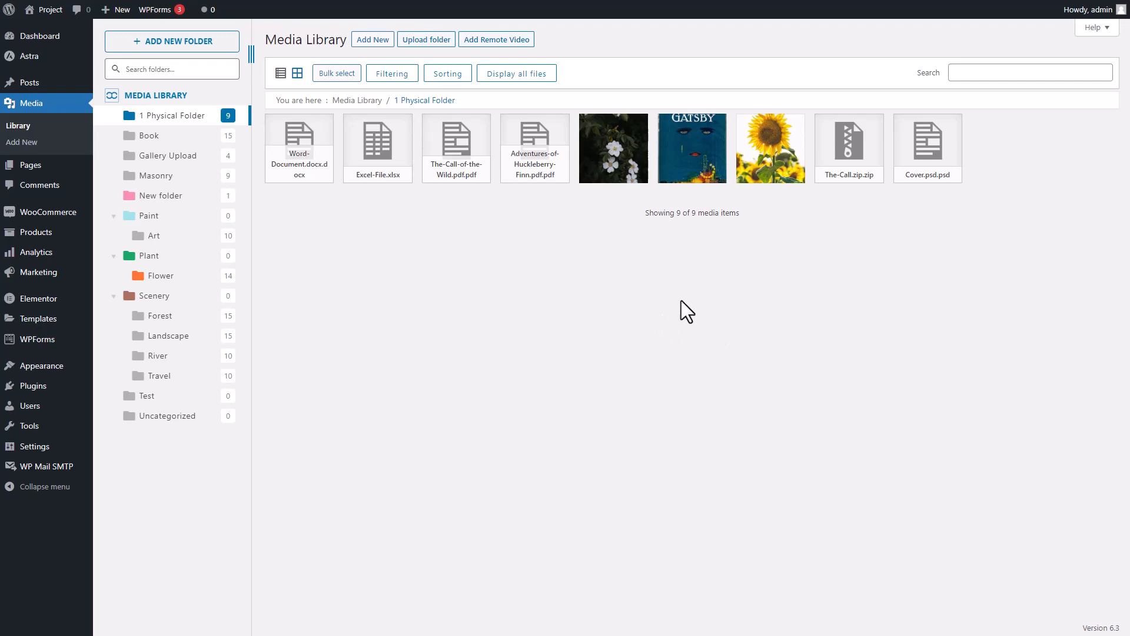
mouse_move(664, 306)
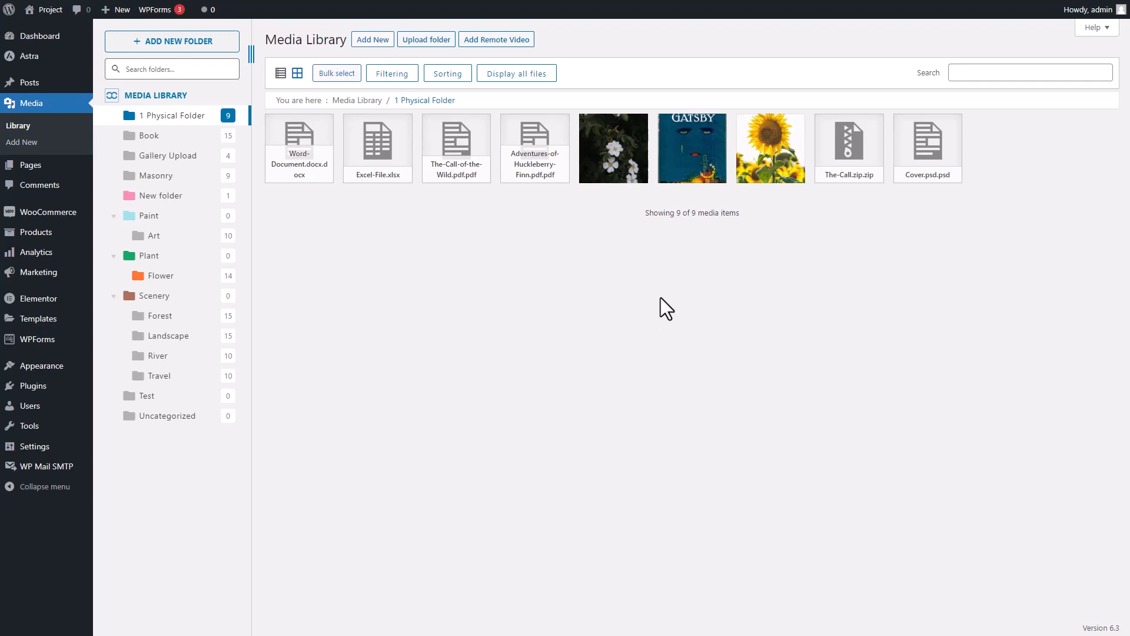
mouse_move(646, 348)
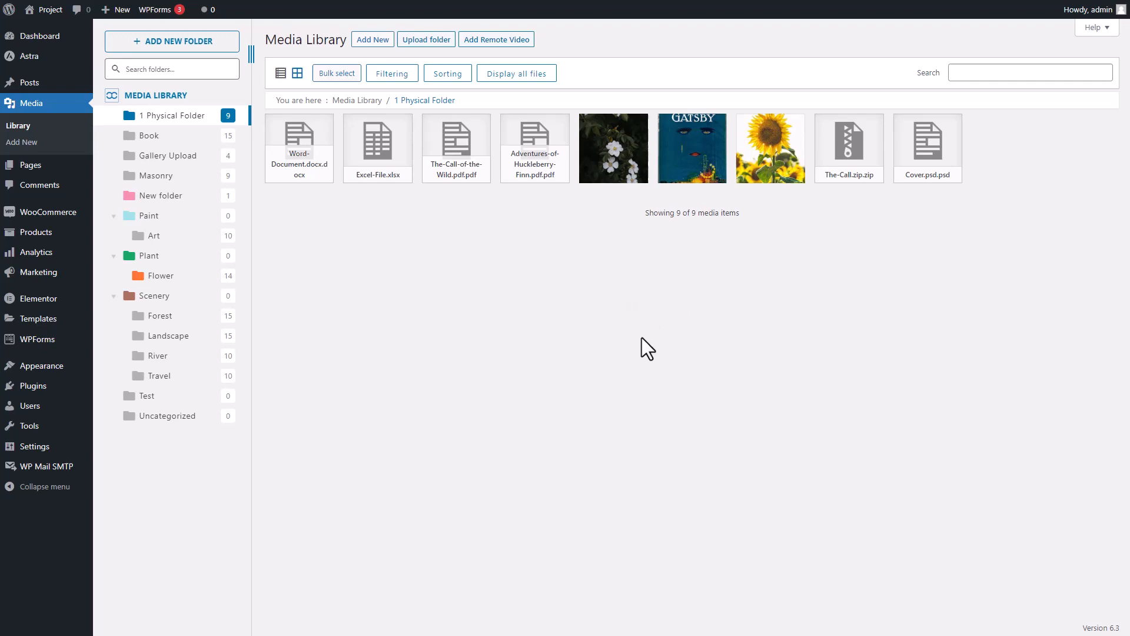
mouse_move(658, 353)
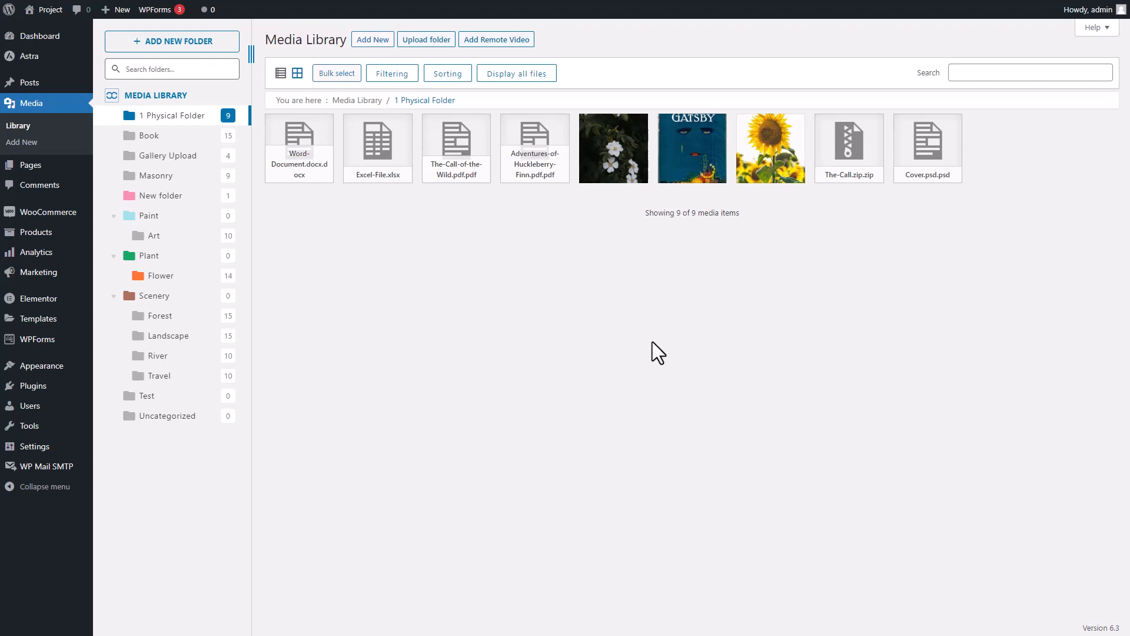
mouse_move(648, 357)
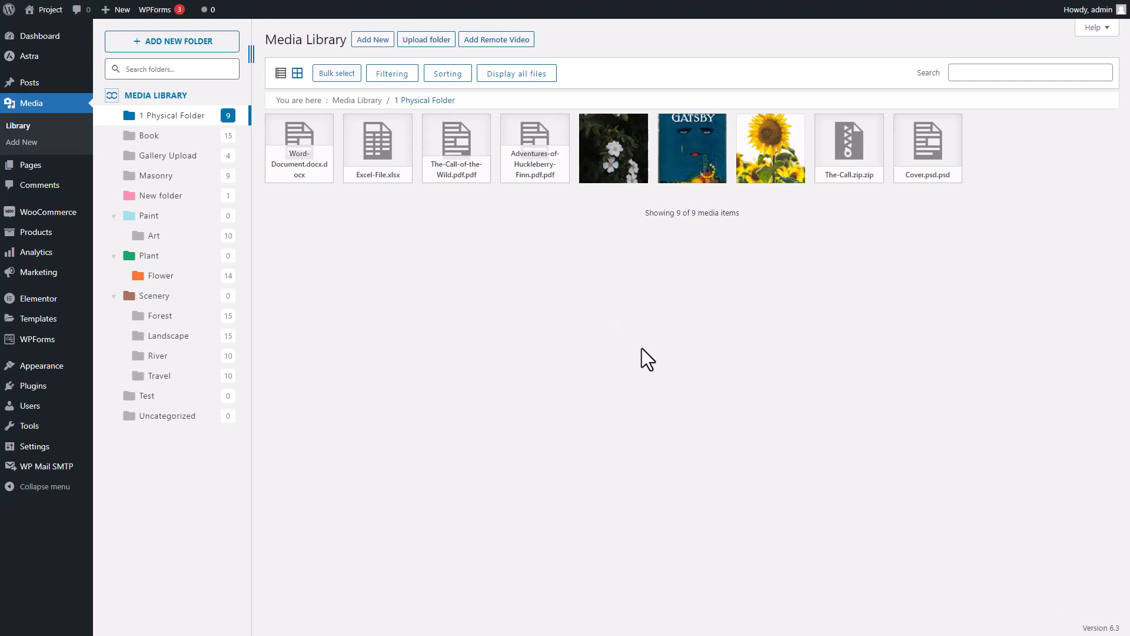